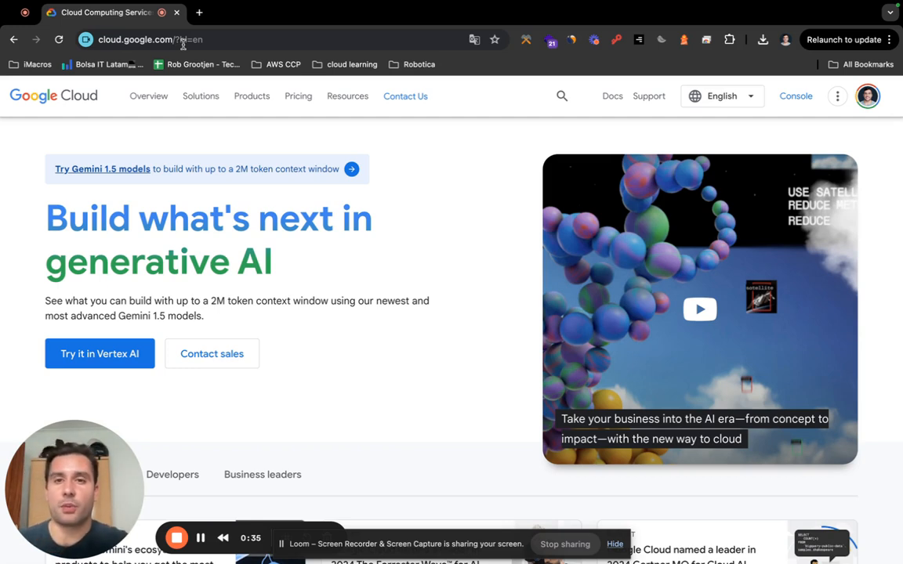
mouse_move(326, 183)
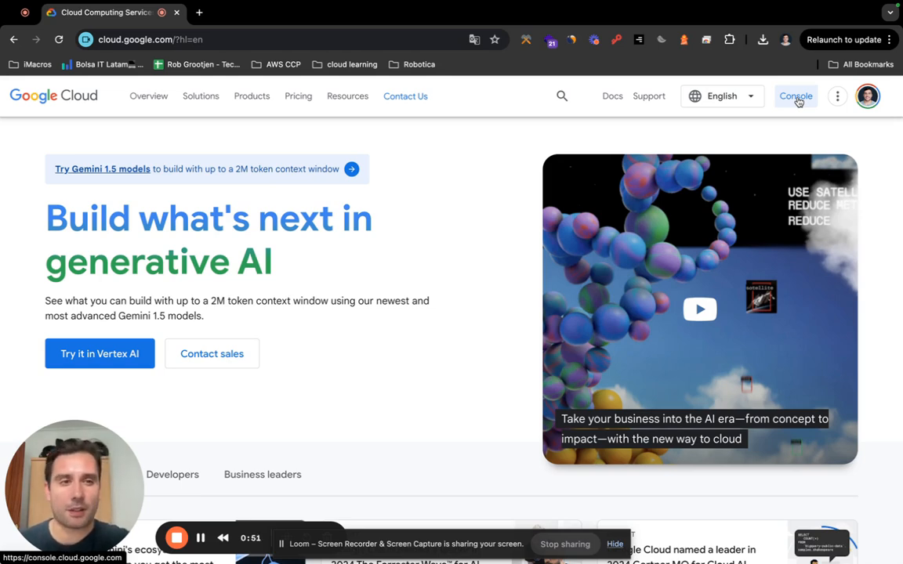
Go from the Cloud landing page to Compute Engine > VM instances for the Latamrecruit project
left_click(794, 95)
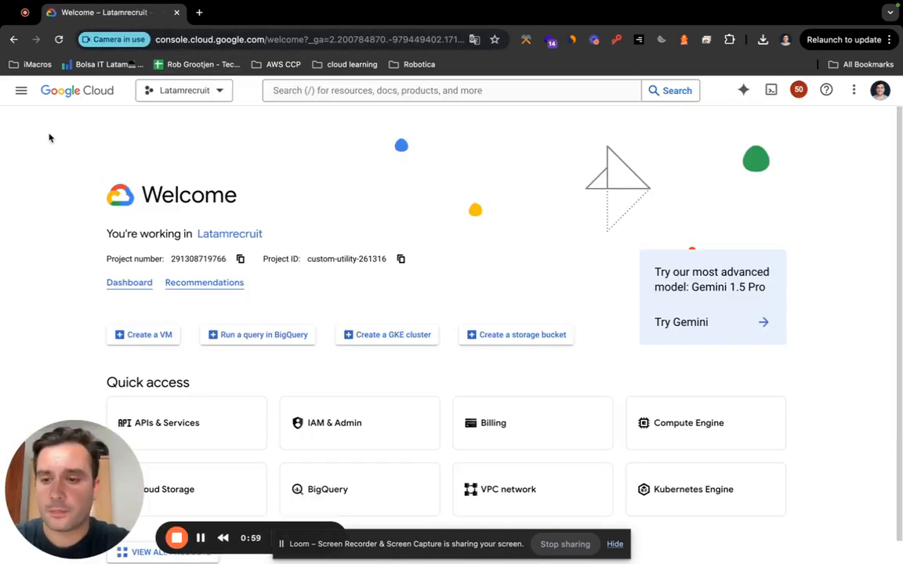
mouse_move(22, 90)
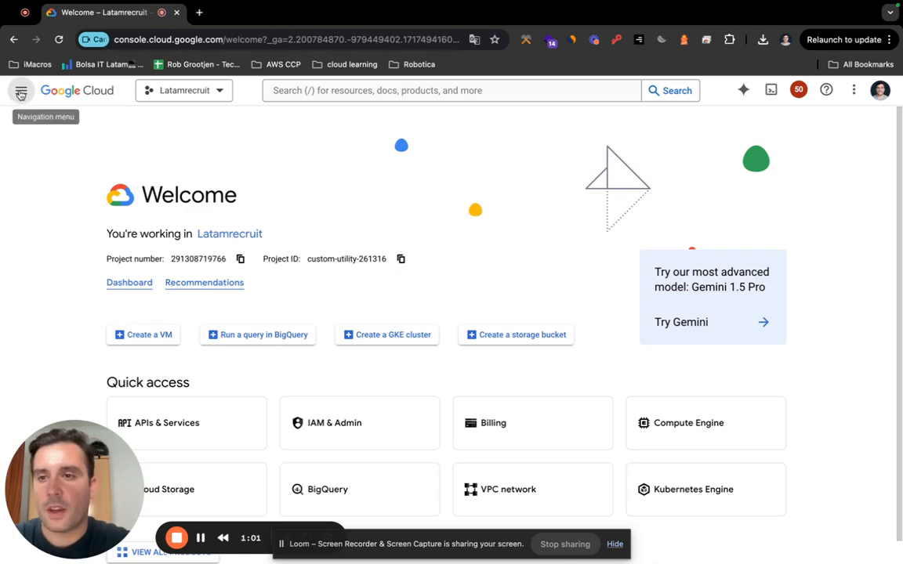
left_click(22, 89)
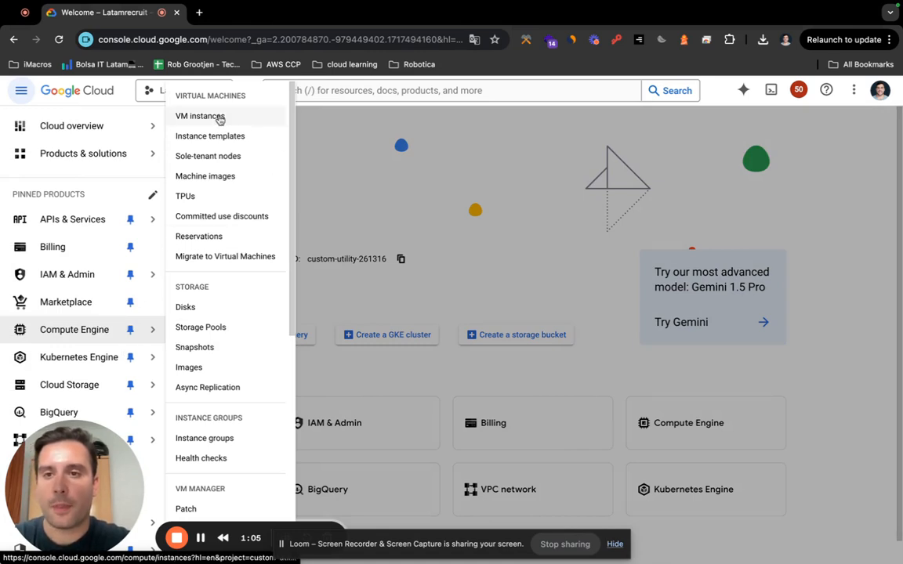
left_click(200, 116)
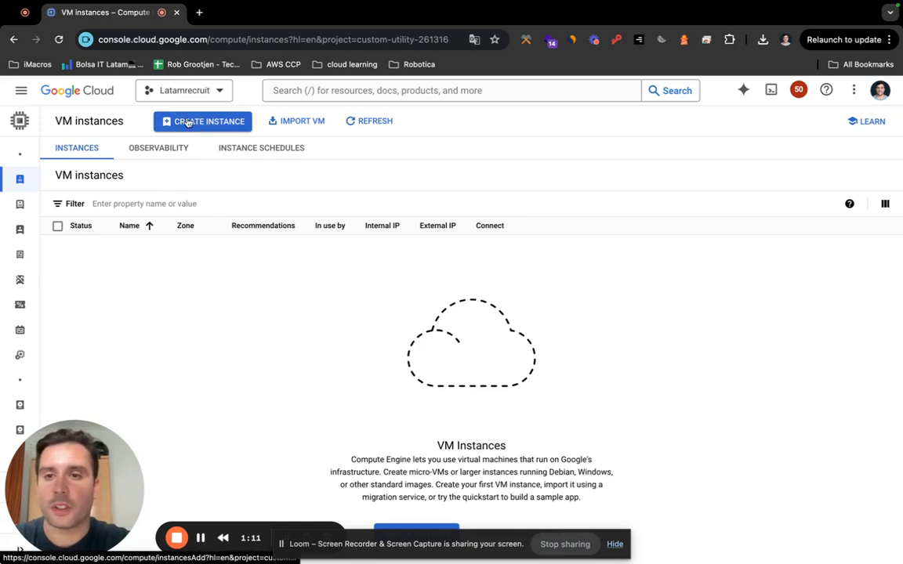
Begin a new VM instance named windows-server and move down to its machine configuration
left_click(204, 121)
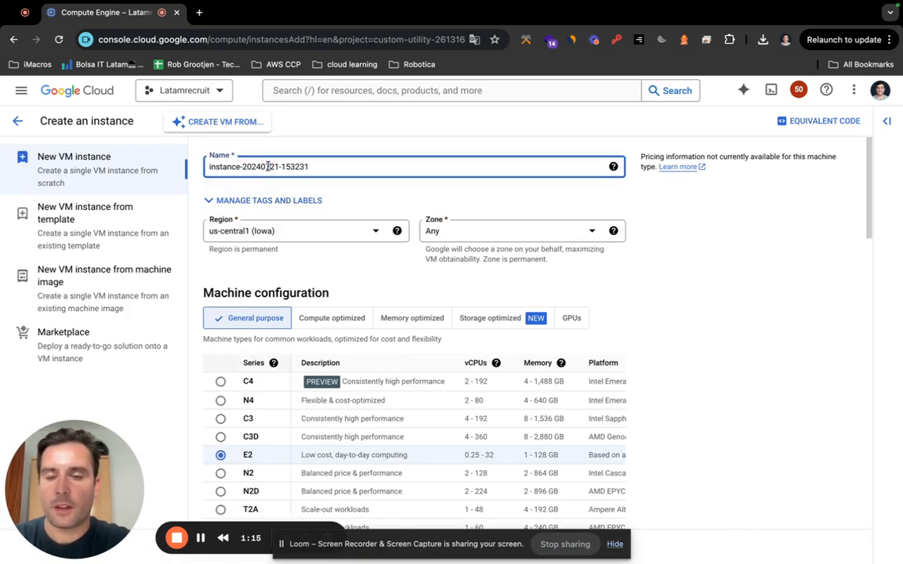
type("windows-server")
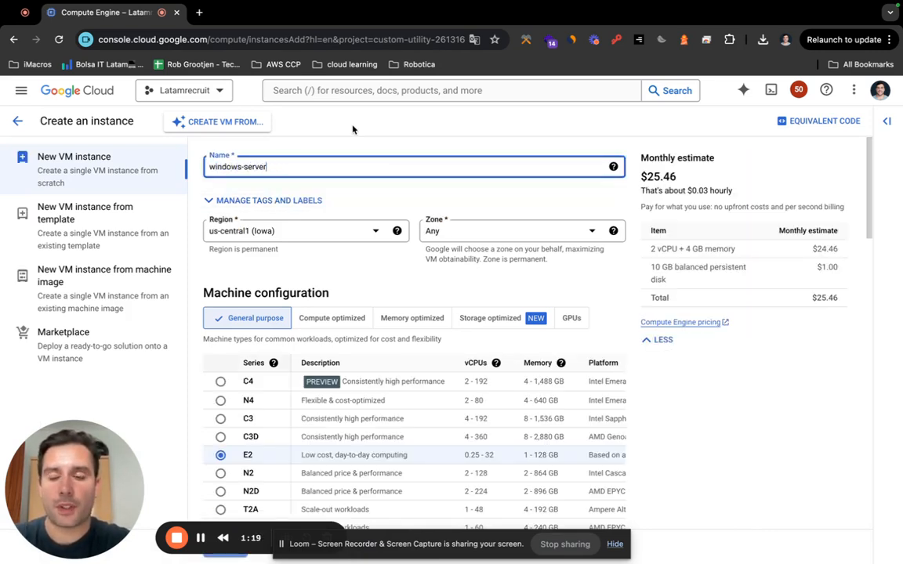
scroll("down", 3)
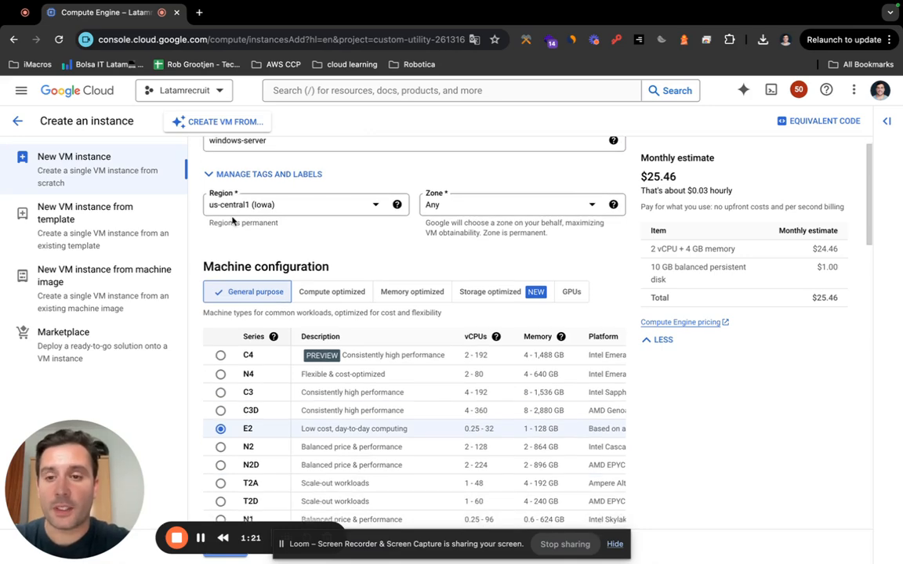
scroll("down", 3)
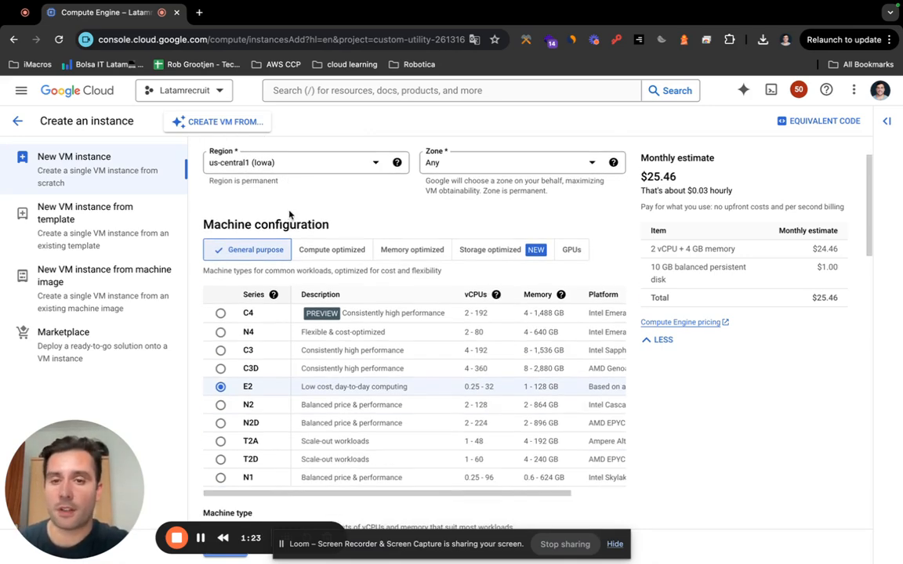
scroll("down", 3)
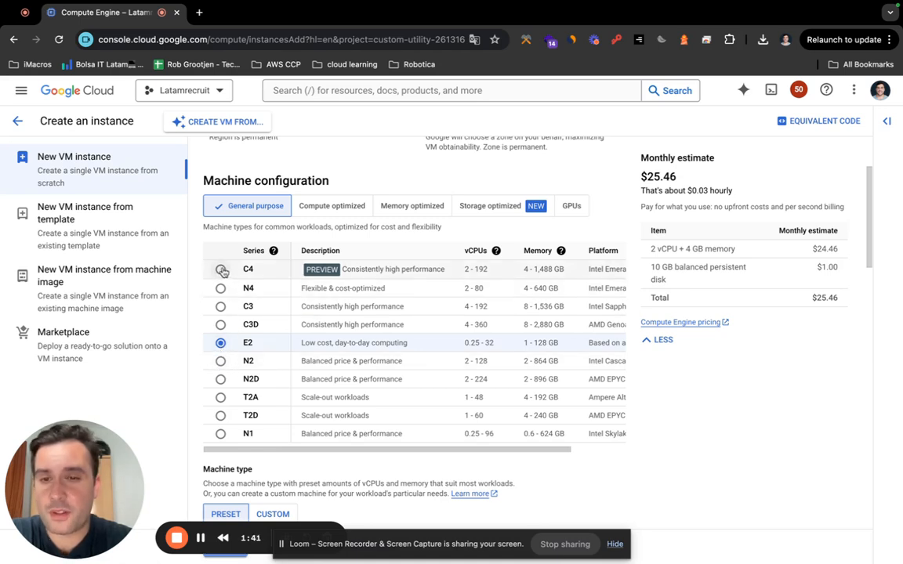
mouse_move(263, 329)
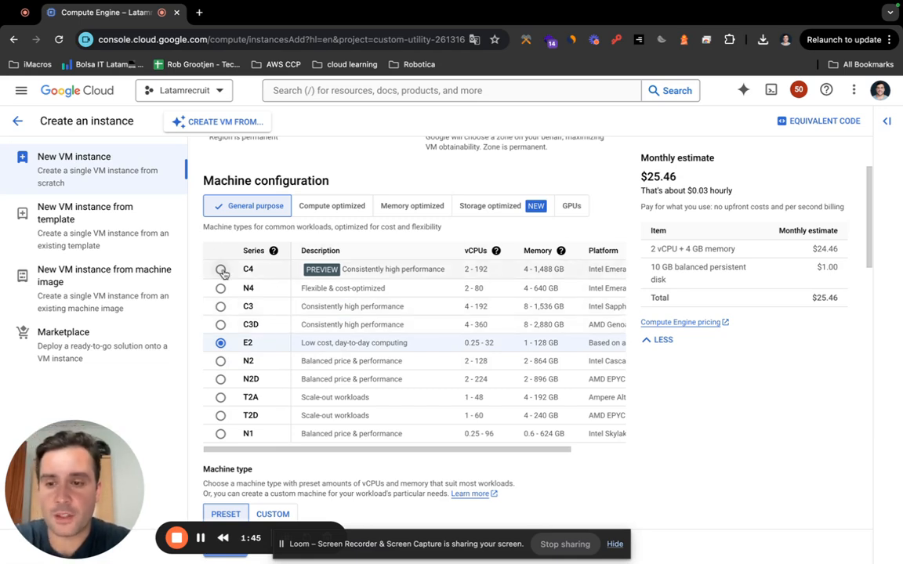
Compare C4, N4, C3 and C3D monthly estimates, then keep the C4 series (c4-standard-2, ~$72)
left_click(221, 270)
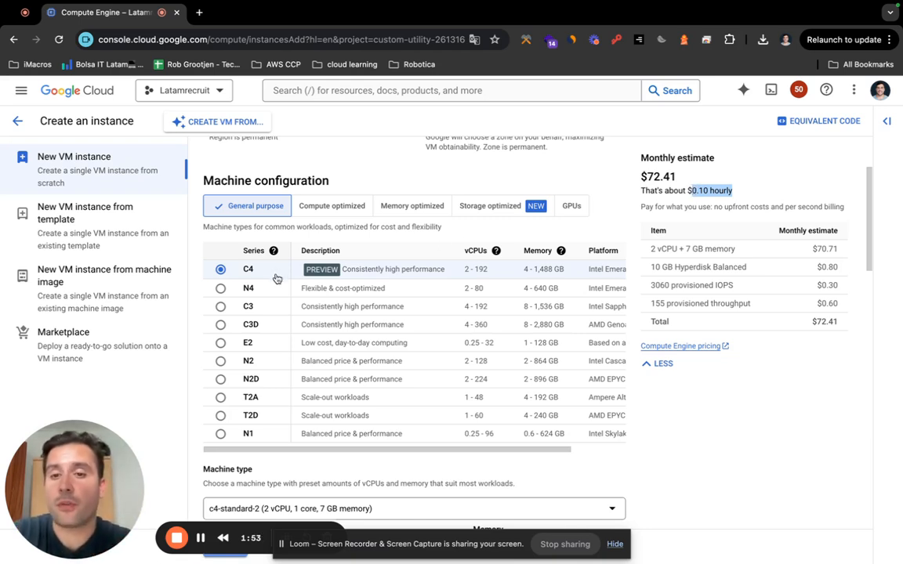
left_click(220, 289)
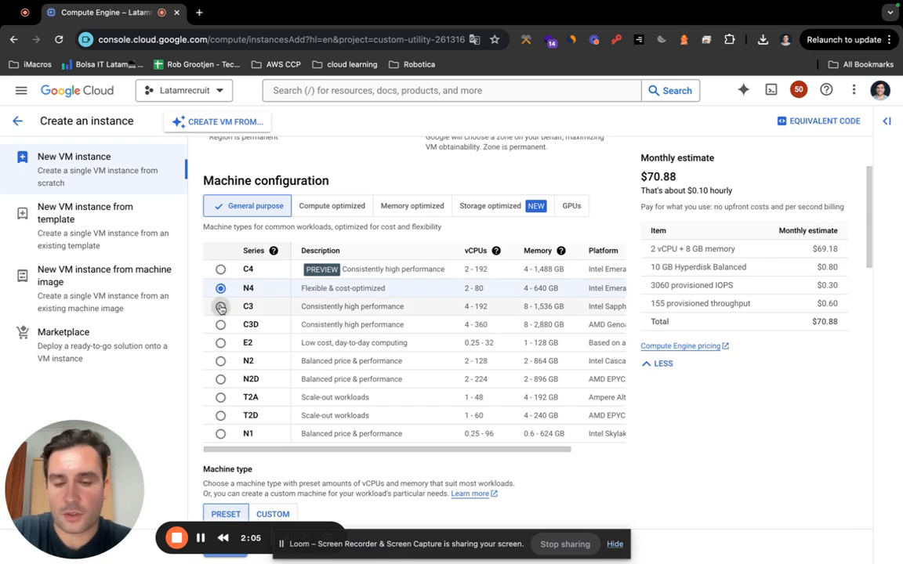
left_click(221, 305)
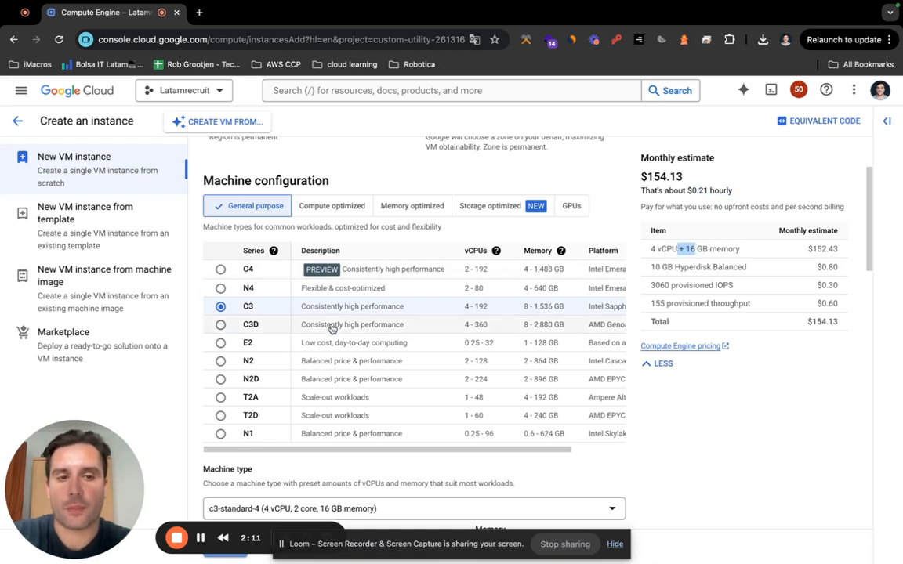
left_click(220, 325)
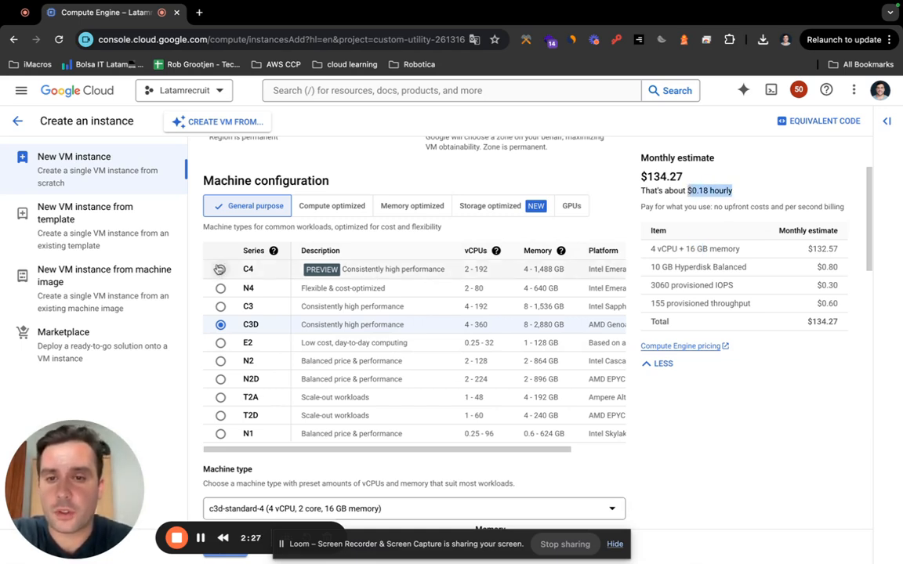
left_click(221, 270)
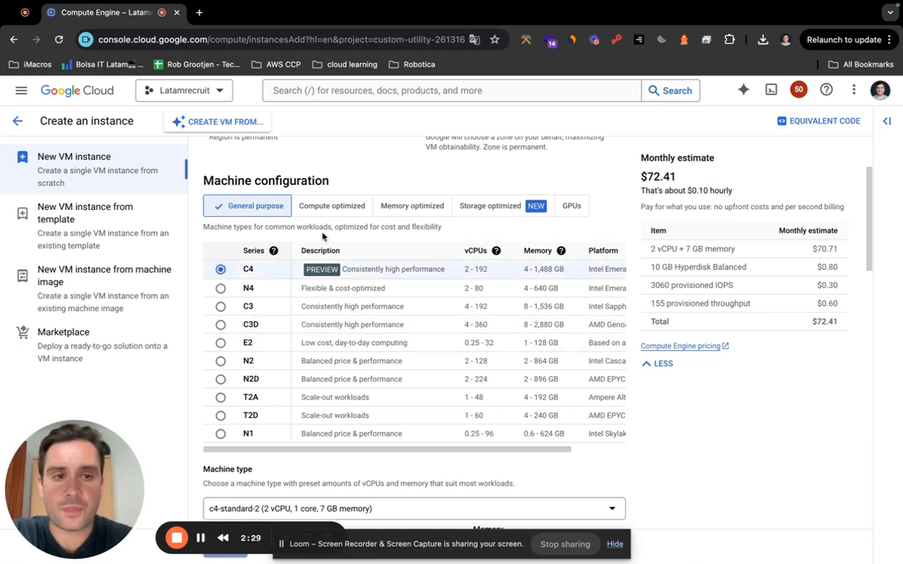
Choose machine type c4-standard-4 (4 vCPUs, 15 GB), about $146 monthly
scroll("down", 3)
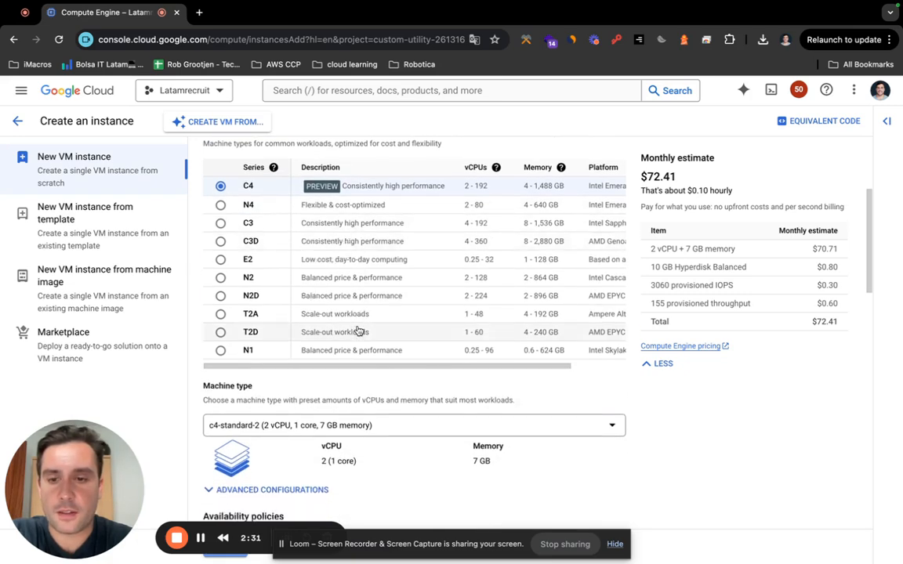
scroll("down", 3)
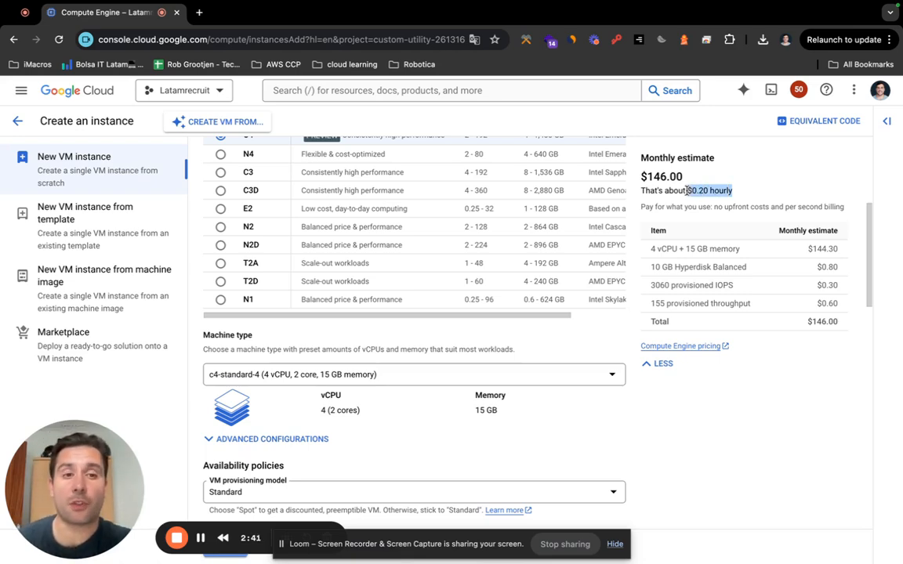
scroll("down", 3)
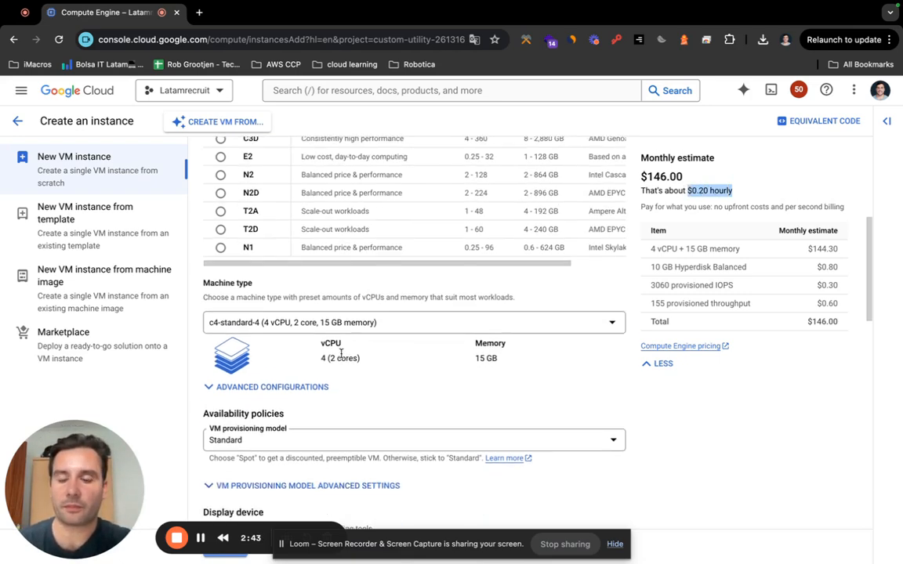
scroll("down", 3)
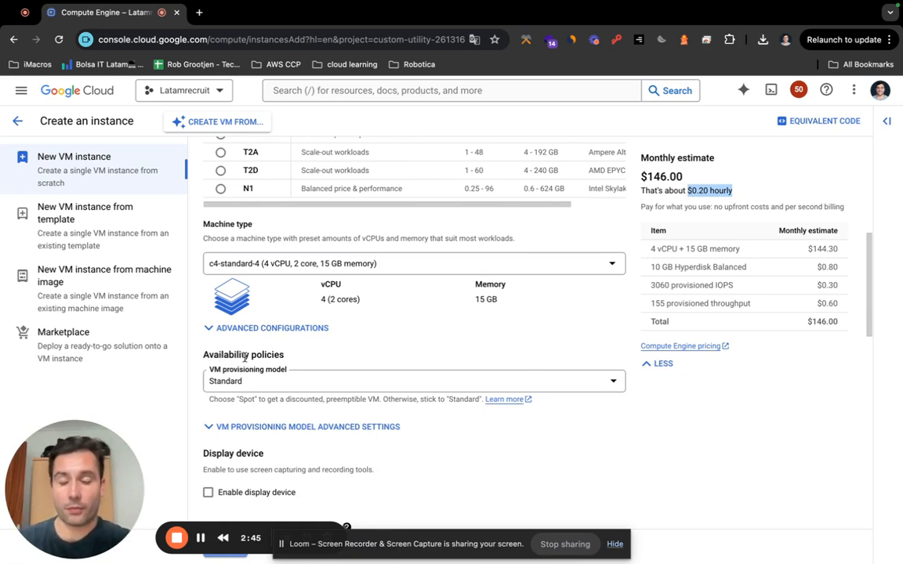
mouse_move(274, 383)
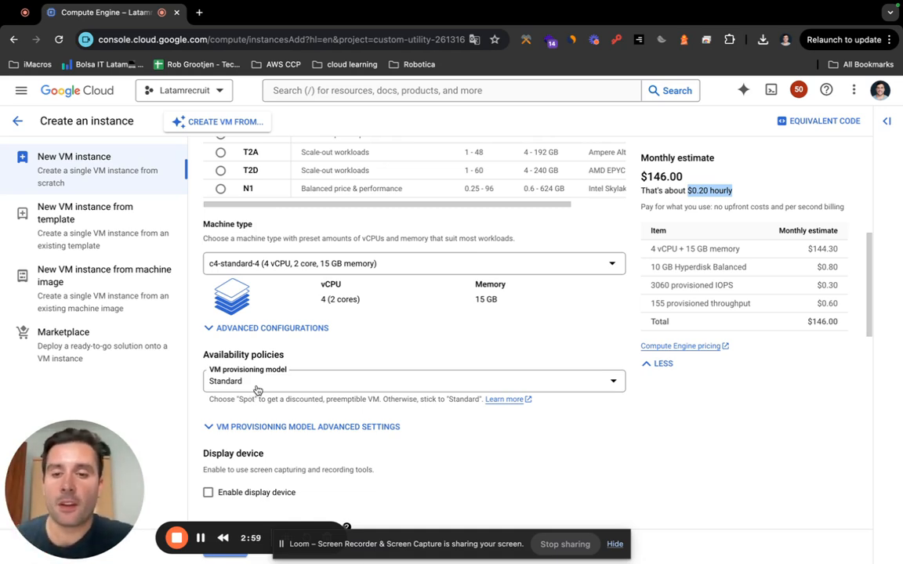
Set the provisioning model to Spot, briefly reverting to Standard, lowering the estimate to $59.42
left_click(413, 381)
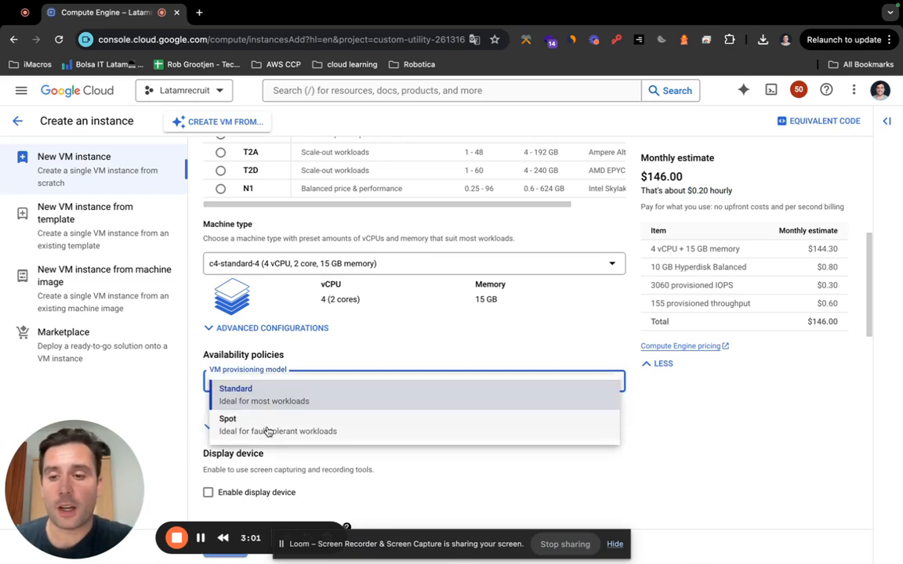
left_click(227, 418)
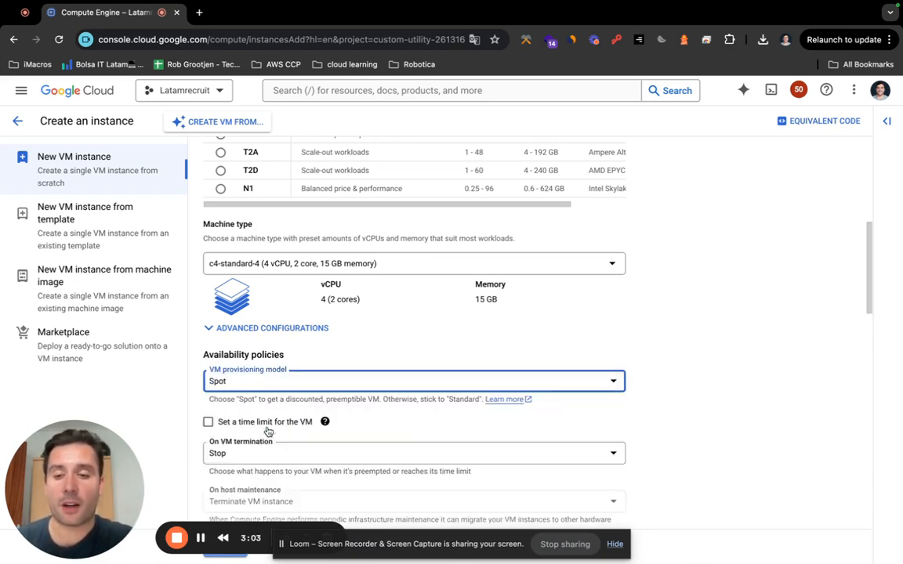
scroll("down", 3)
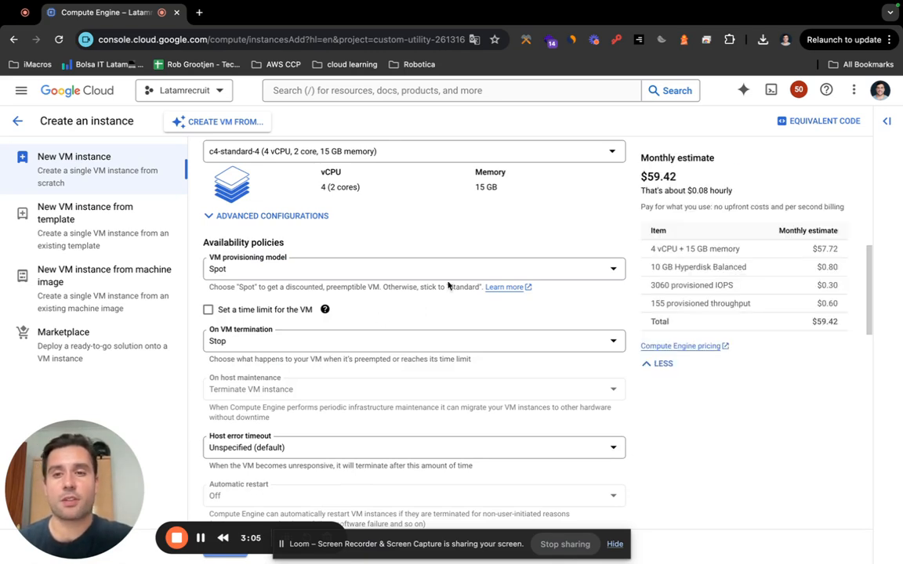
scroll("up", 3)
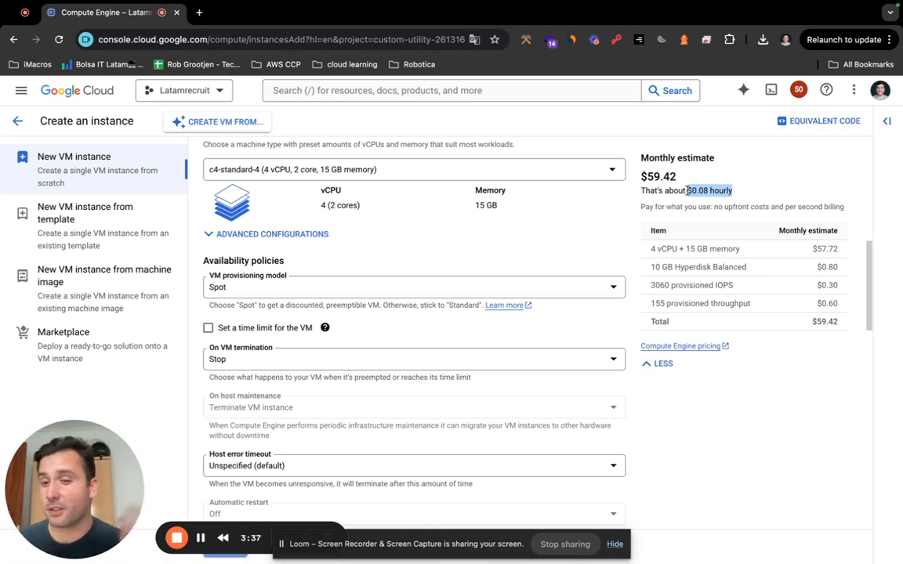
left_click(413, 285)
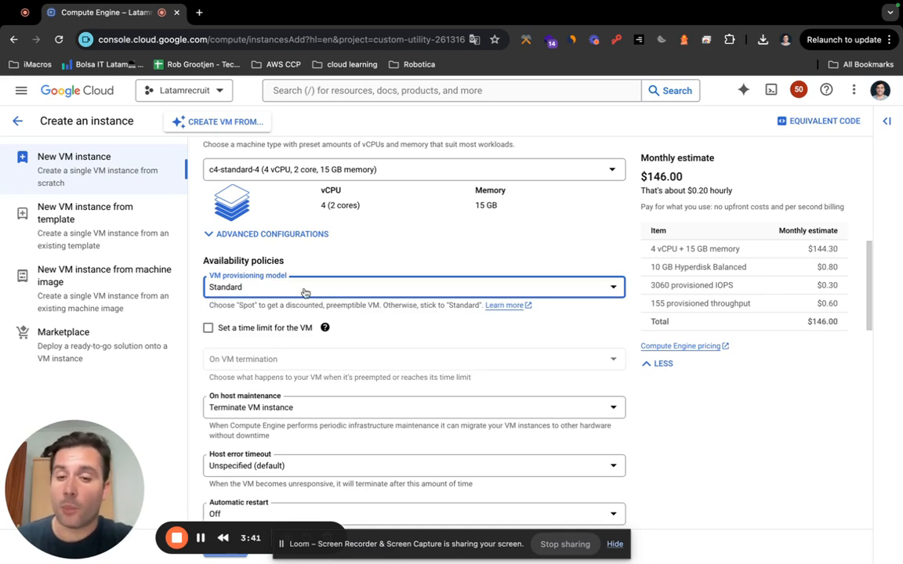
left_click(414, 285)
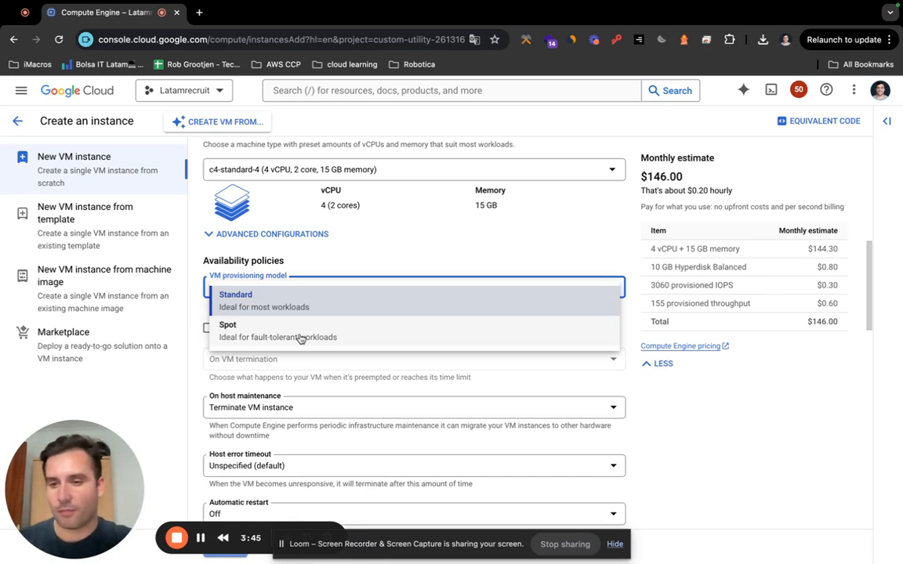
left_click(228, 330)
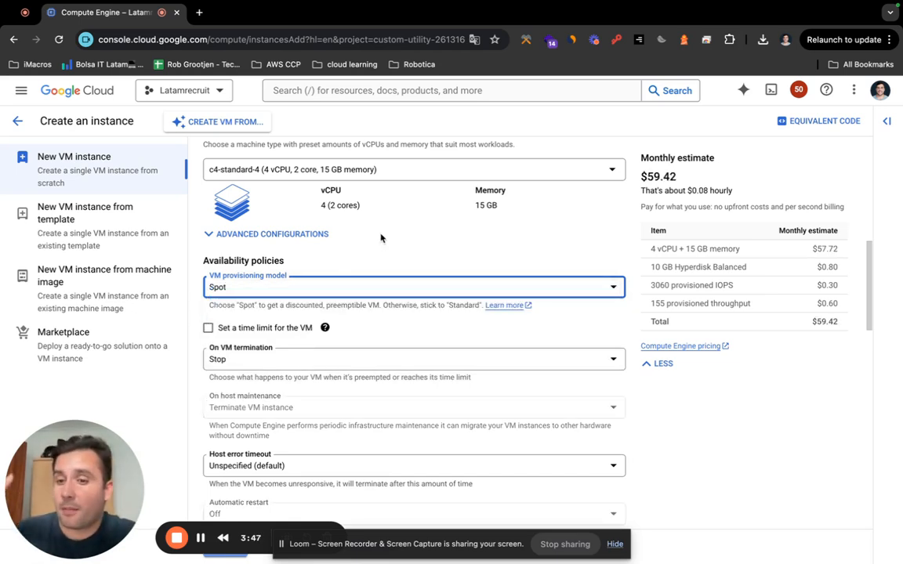
mouse_move(340, 260)
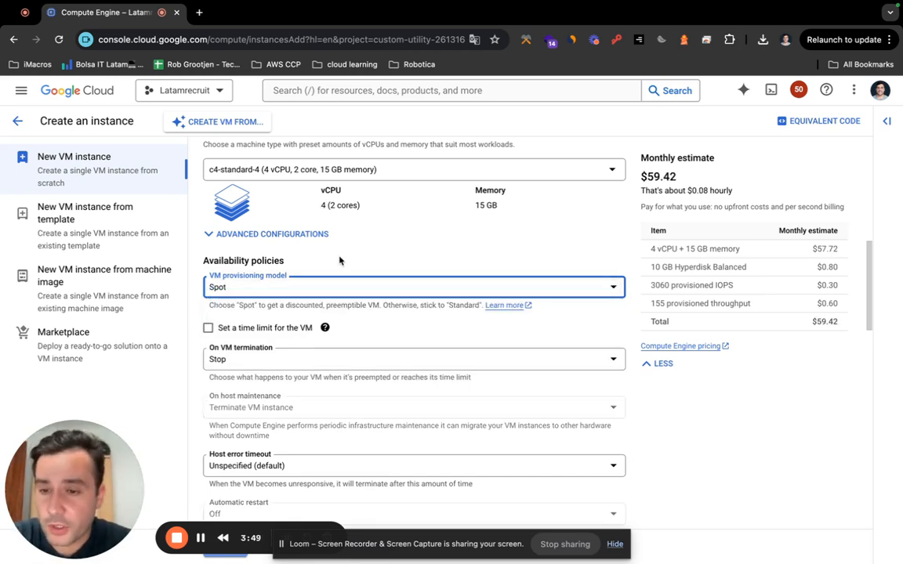
Reach the Boot disk section and bring up the operating system image choices
scroll("down", 3)
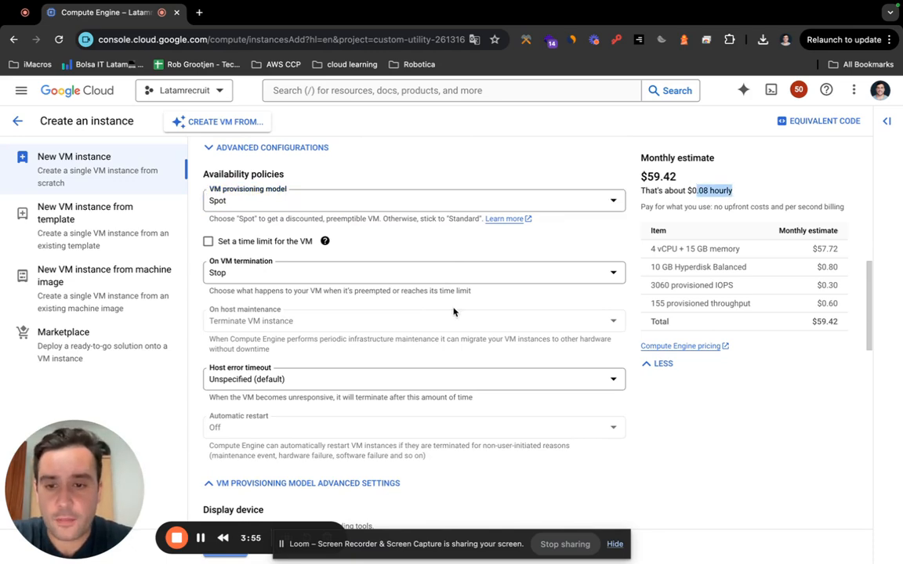
scroll("down", 3)
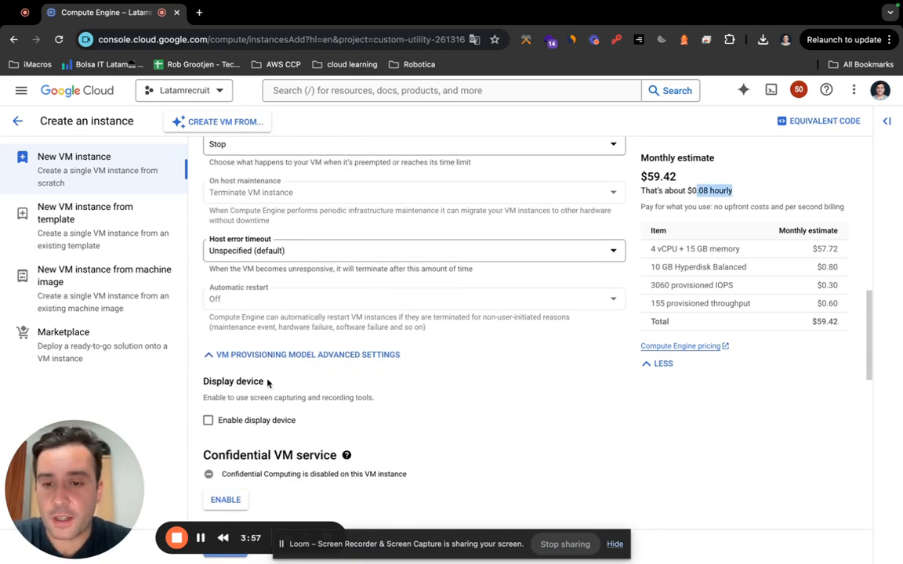
scroll("down", 3)
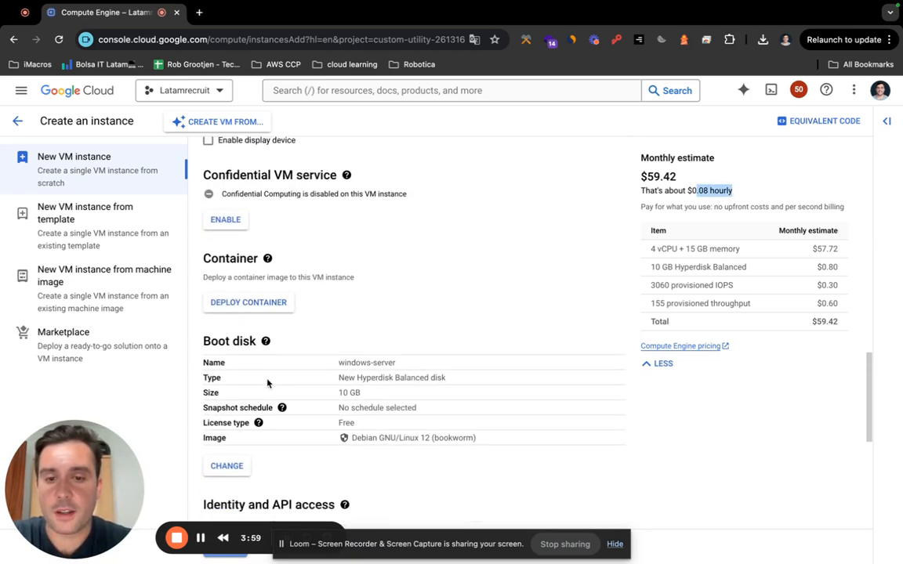
scroll("down", 3)
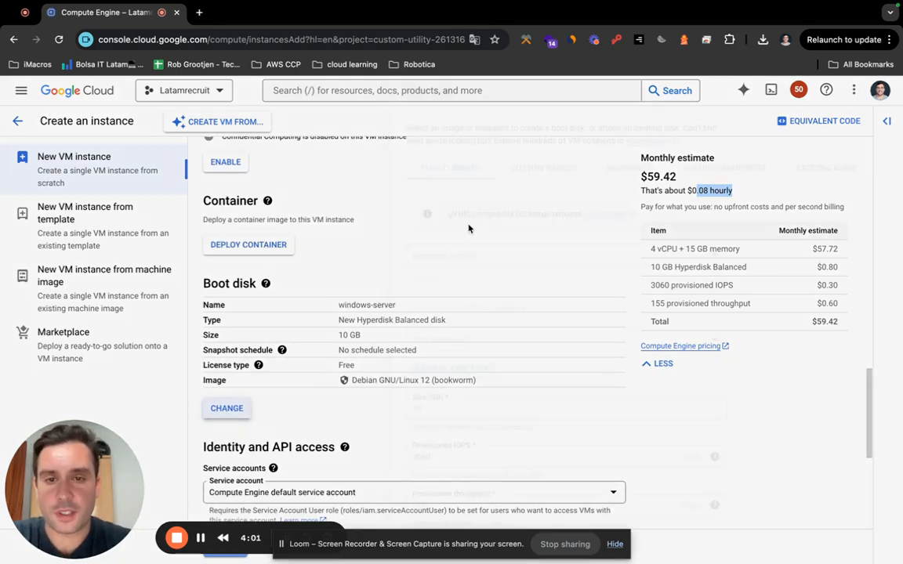
left_click(226, 408)
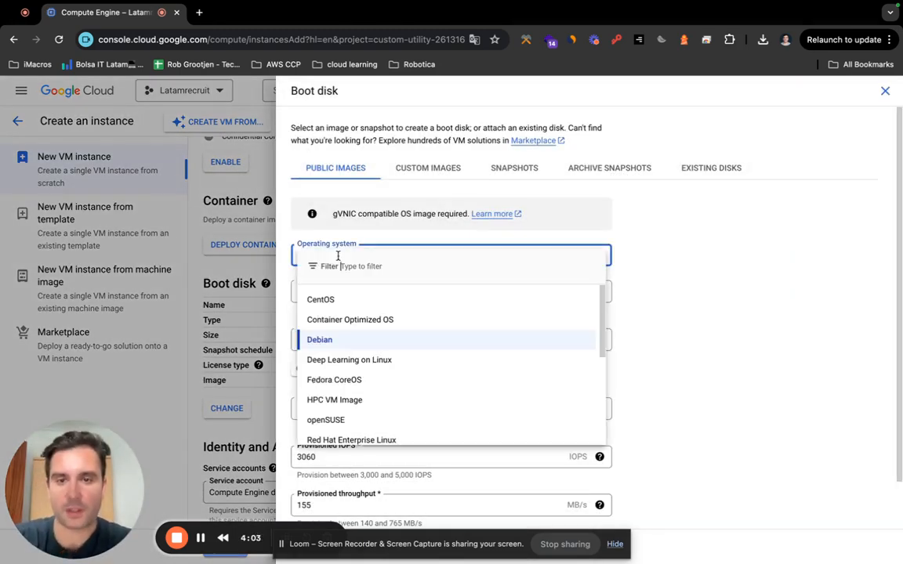
Filter for Windows and select Windows Server 2022 Datacenter with a 50 GB boot disk
type("windows")
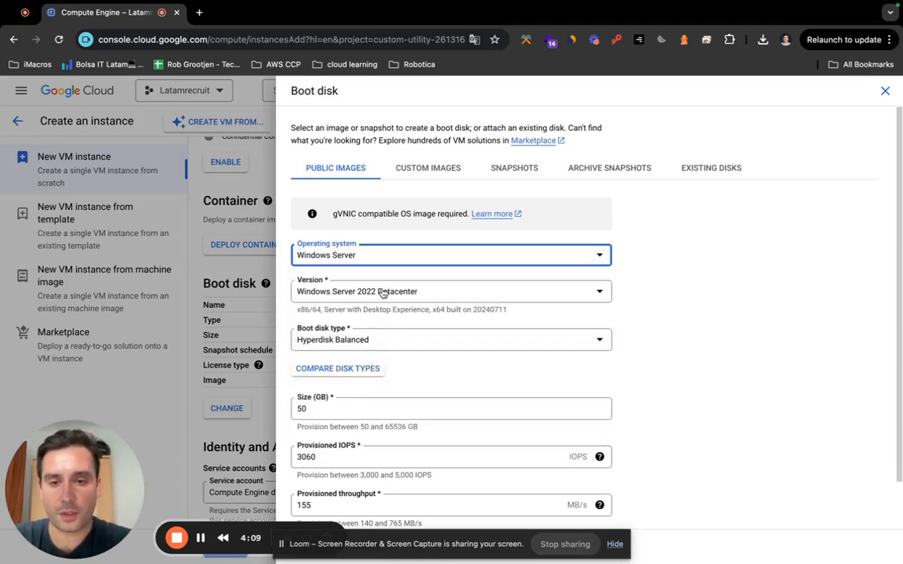
left_click(451, 290)
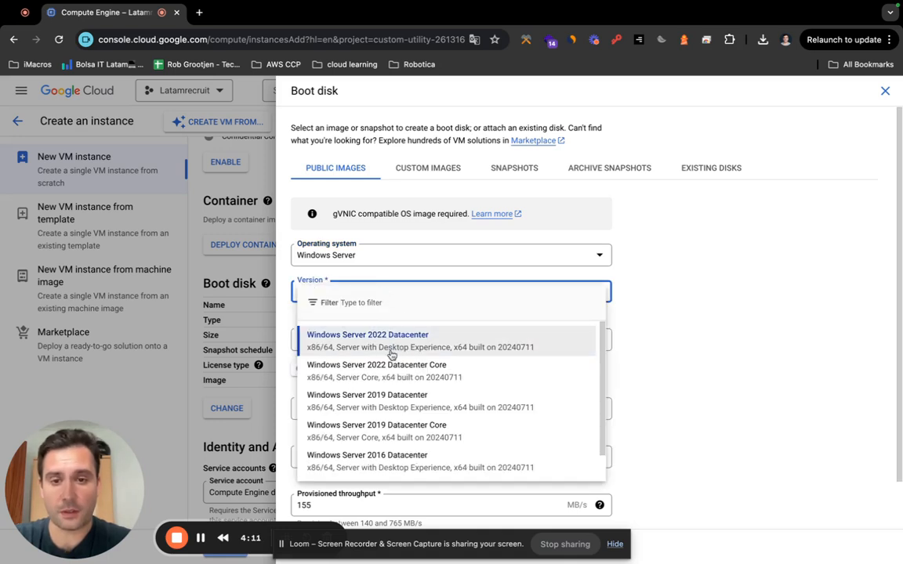
left_click(366, 335)
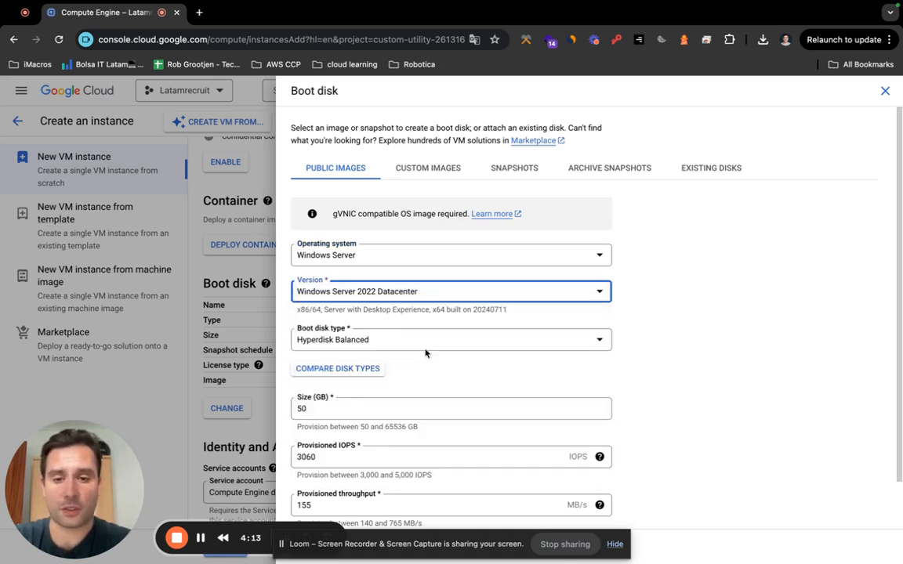
scroll("down", 3)
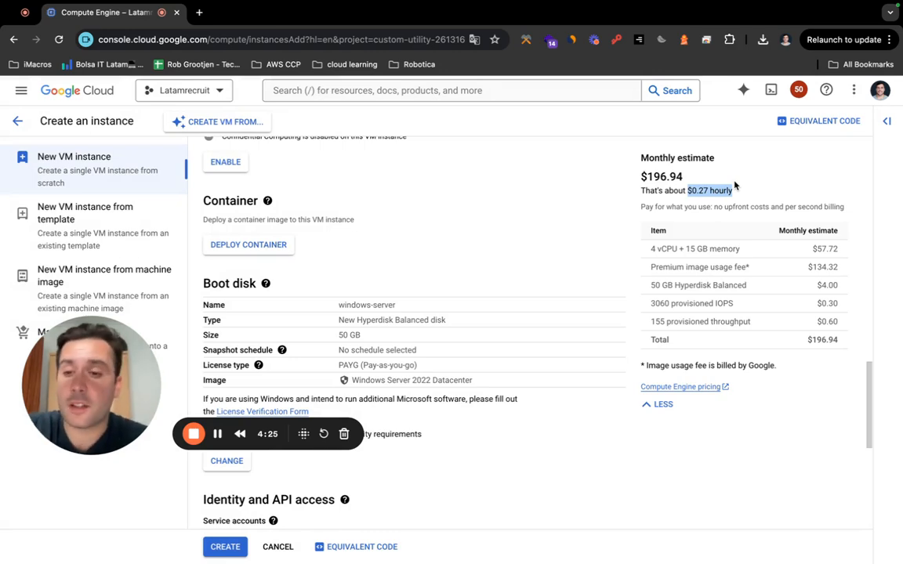
Review the instance form settings, then return to the boot disk chooser
scroll("up", 3)
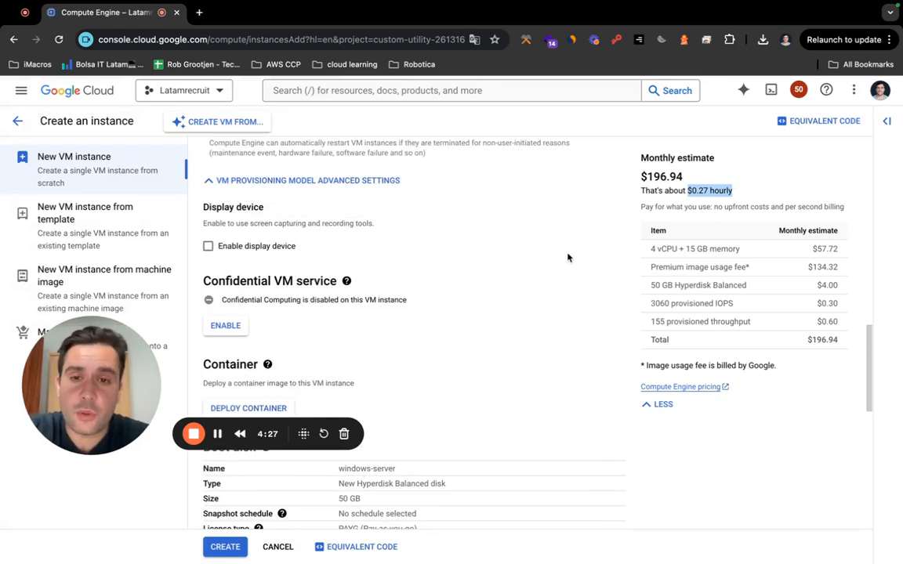
scroll("up", 3)
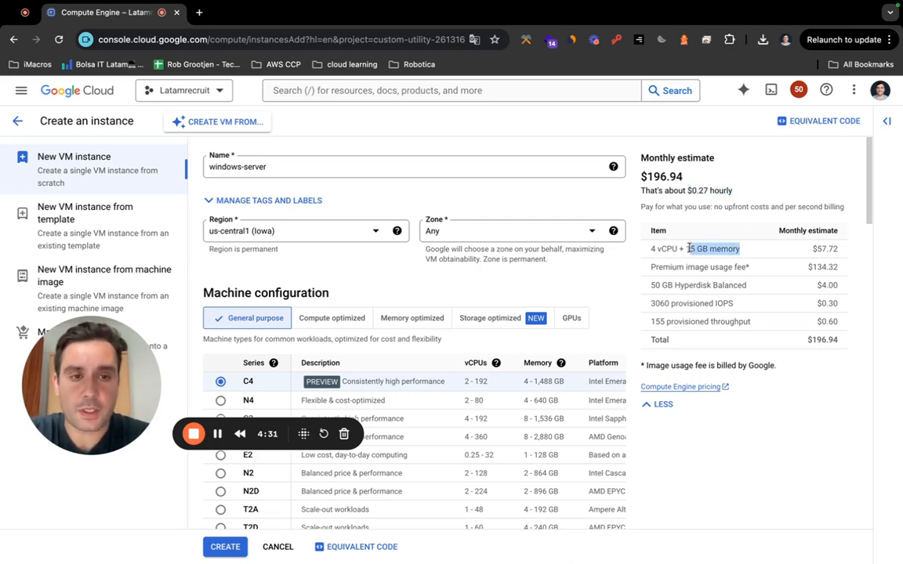
scroll("down", 3)
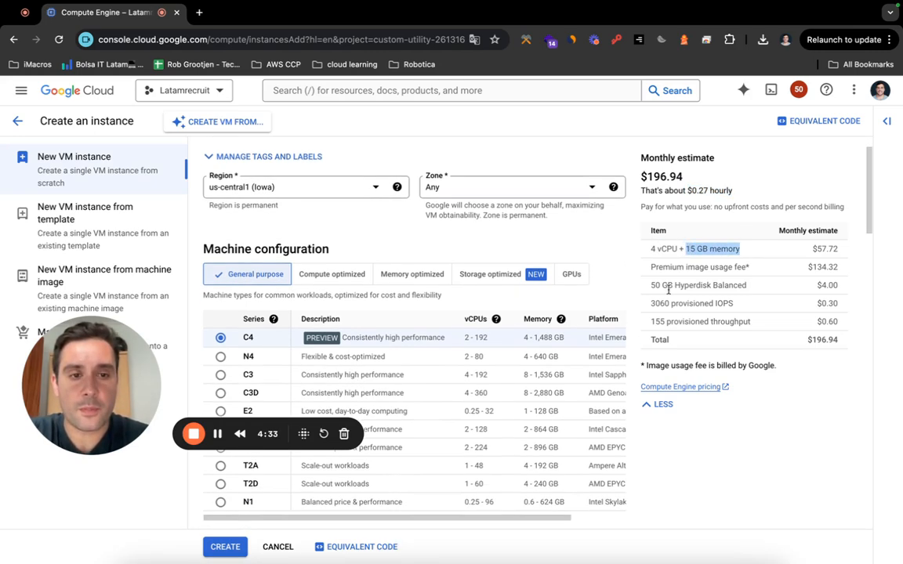
scroll("down", 3)
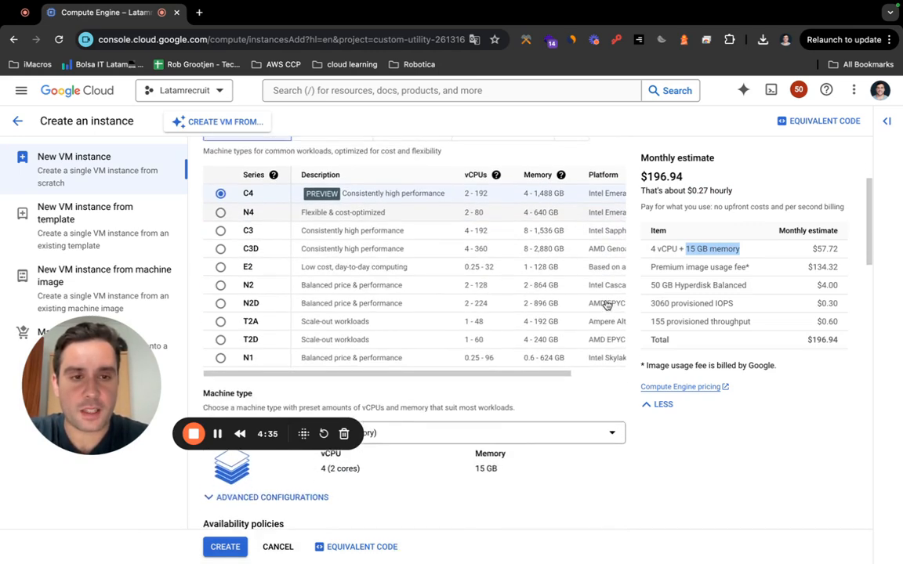
scroll("down", 3)
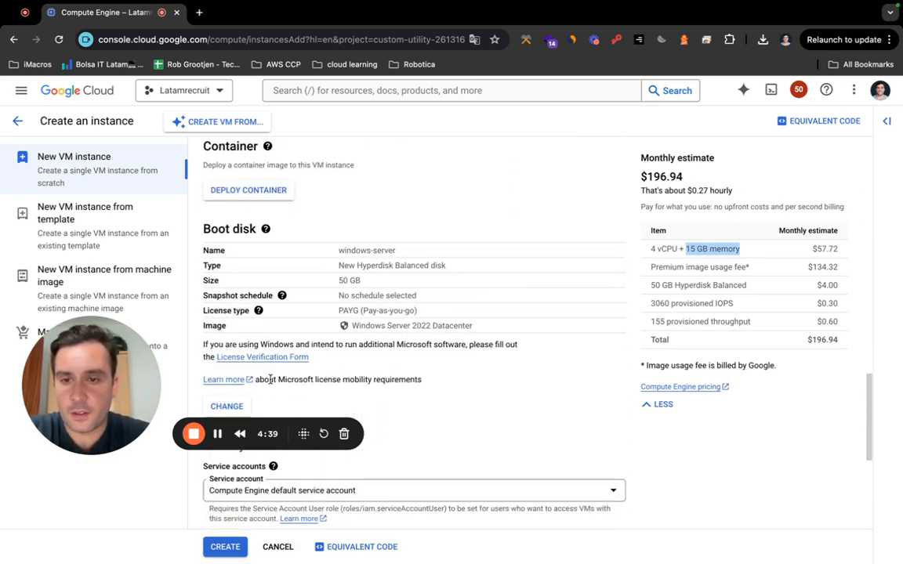
scroll("down", 3)
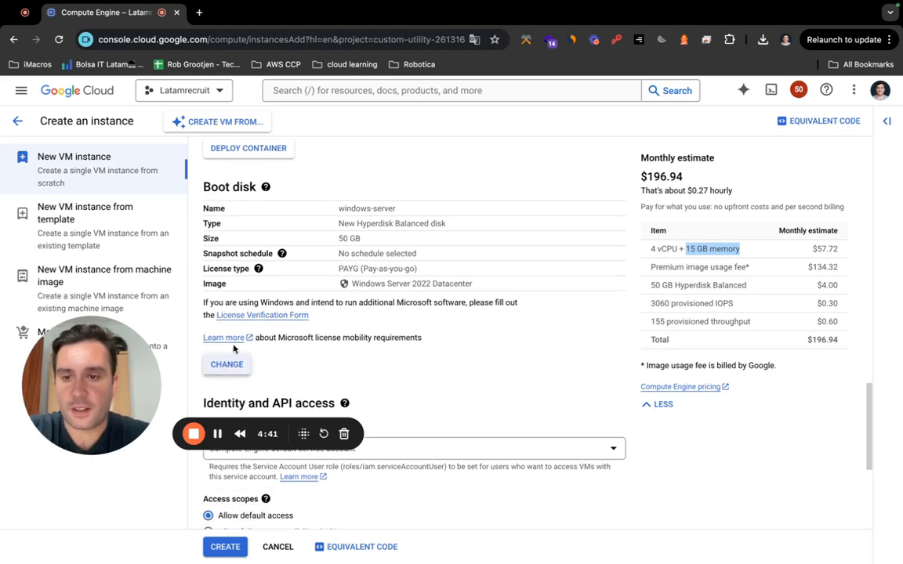
left_click(226, 363)
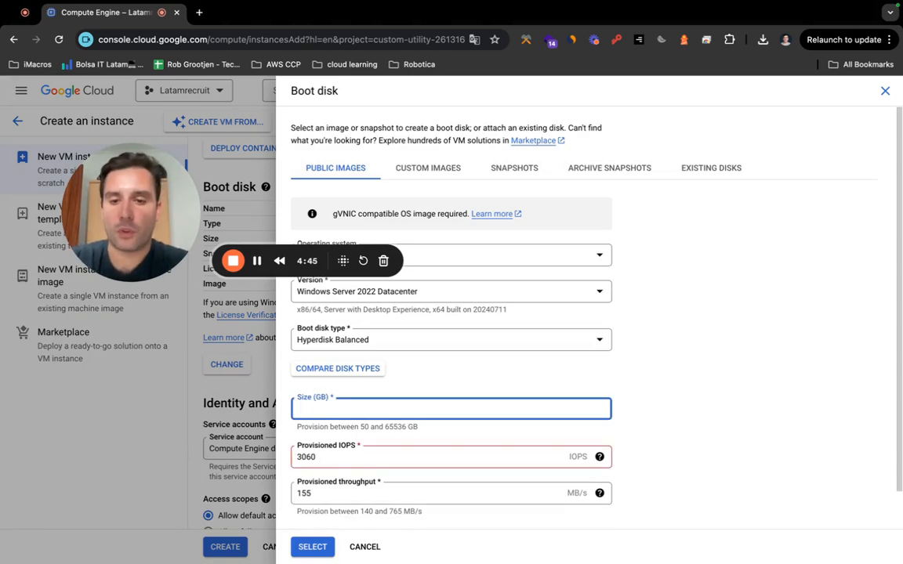
Enlarge the Windows Server 2022 boot disk to 200 GB, raising the estimate to $208.94
type("200")
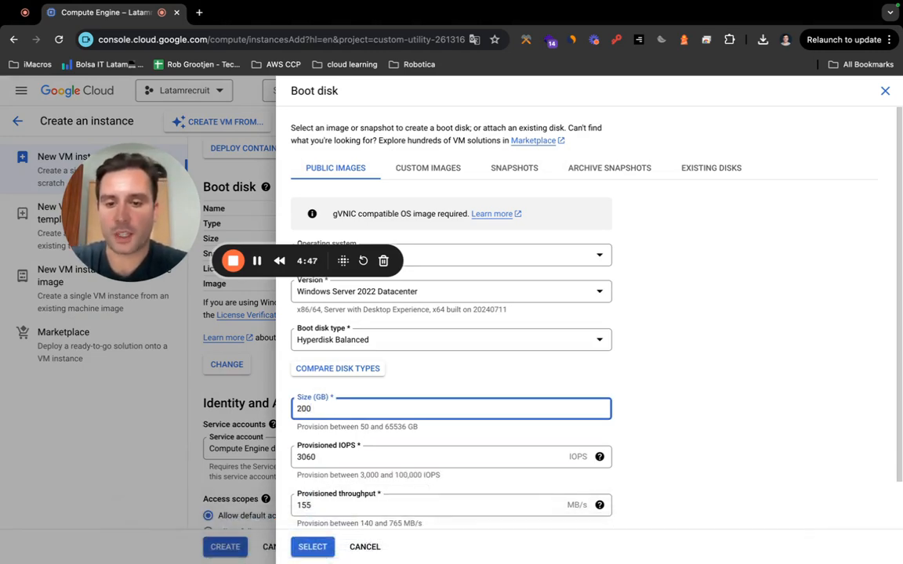
left_click(314, 545)
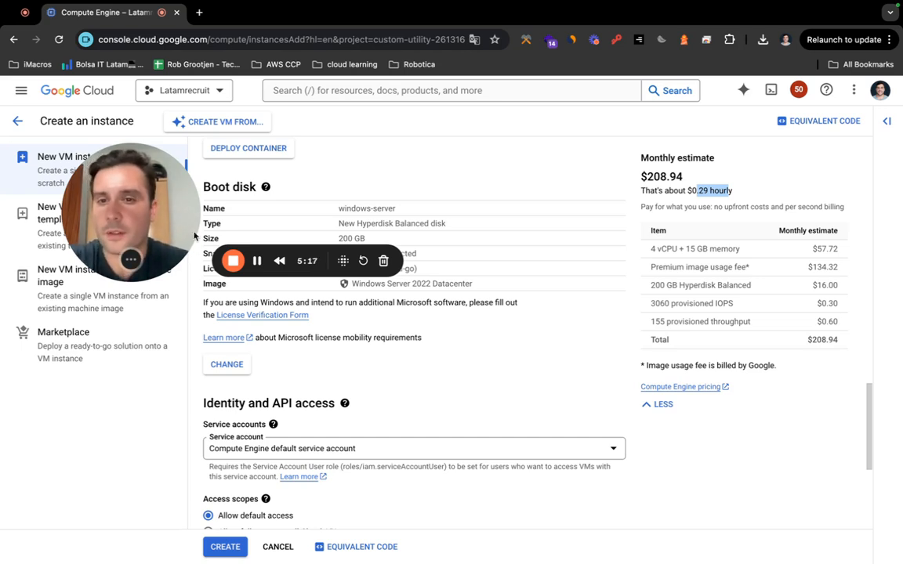
Allow HTTP and HTTPS firewall traffic and create the windows-server instance
scroll("down", 3)
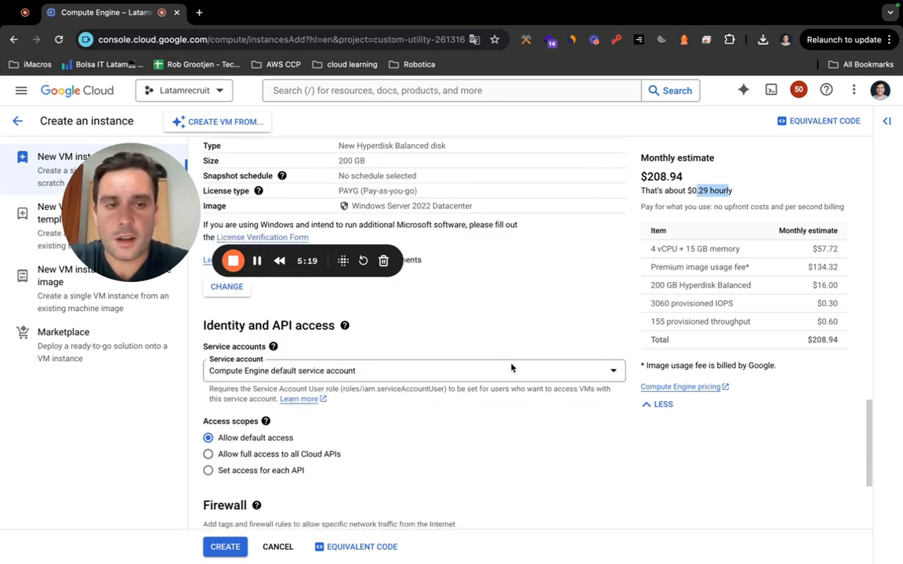
scroll("down", 3)
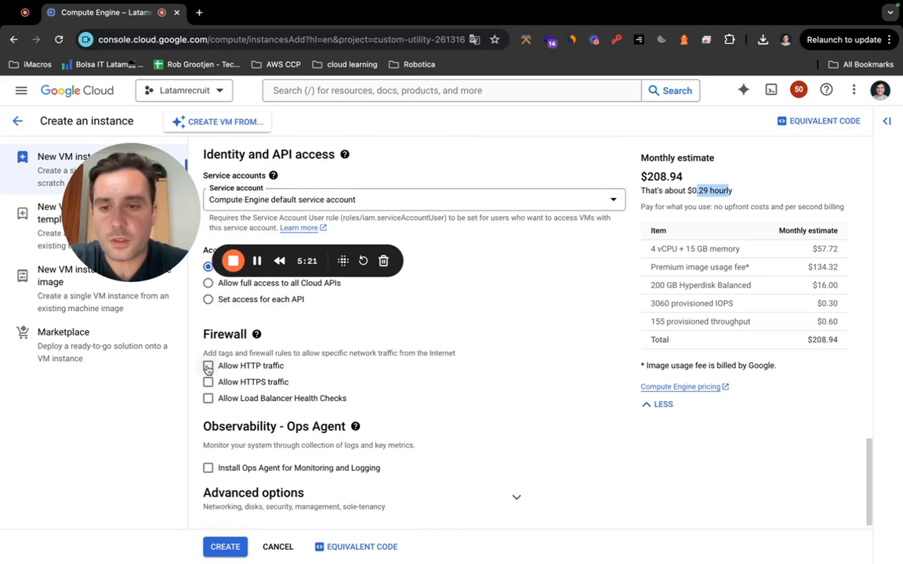
left_click(209, 383)
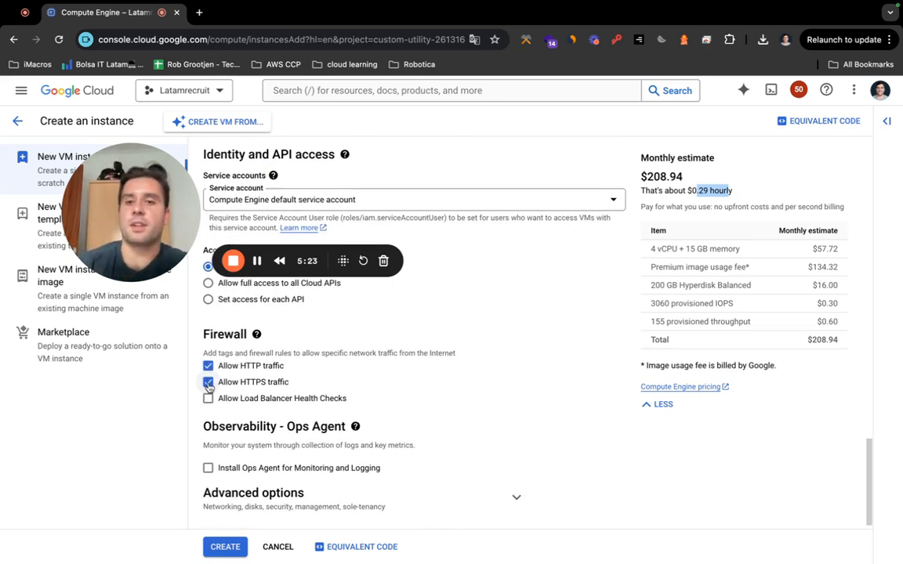
scroll("down", 3)
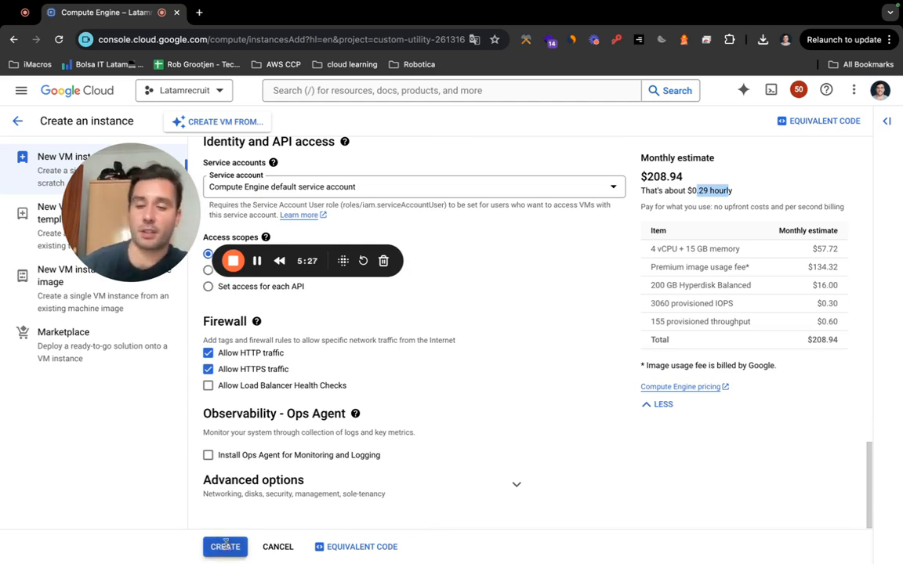
left_click(226, 545)
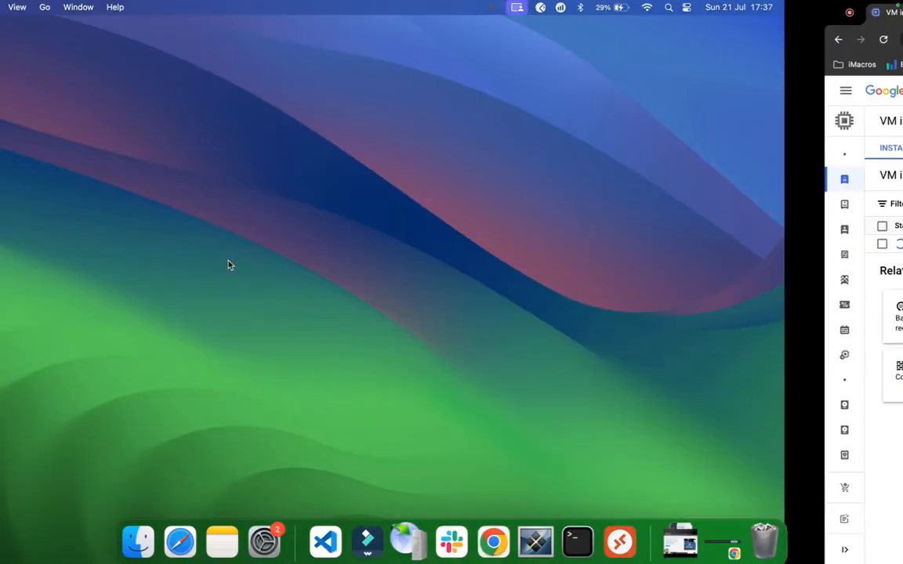
Launch Microsoft Remote Desktop via a Spotlight search for 'remote'
type("remote")
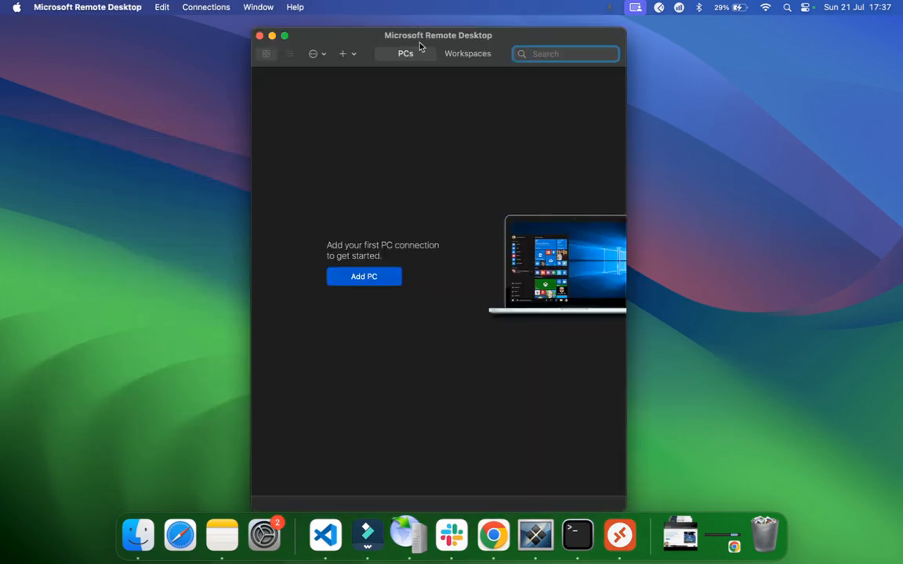
mouse_move(432, 107)
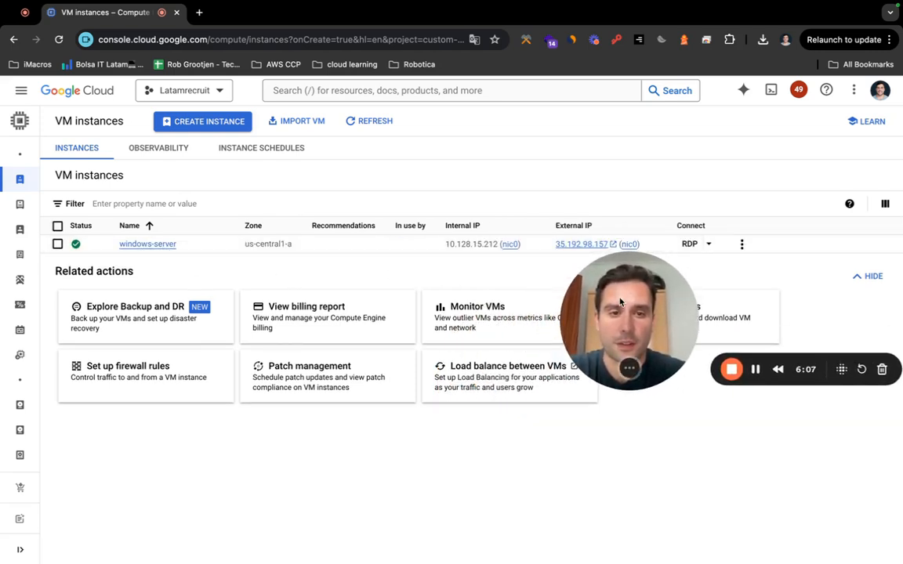
mouse_move(75, 245)
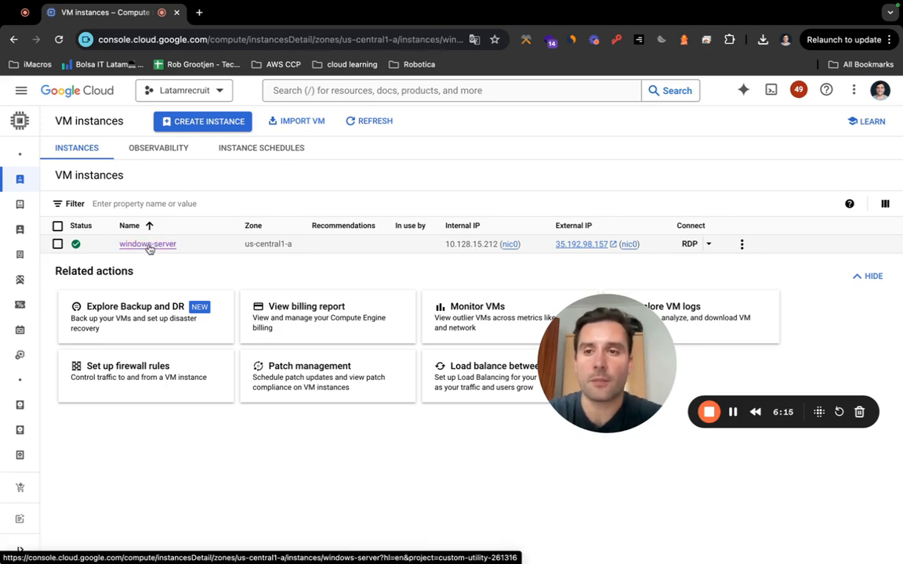
Generate a new Windows password on windows-server for user 'robertgrootjen' and dismiss the password window
left_click(147, 244)
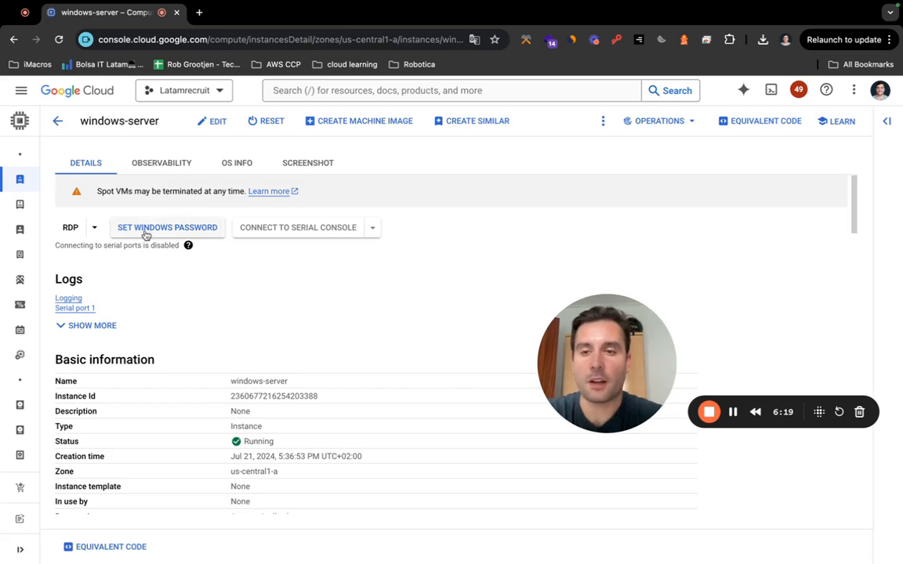
left_click(166, 227)
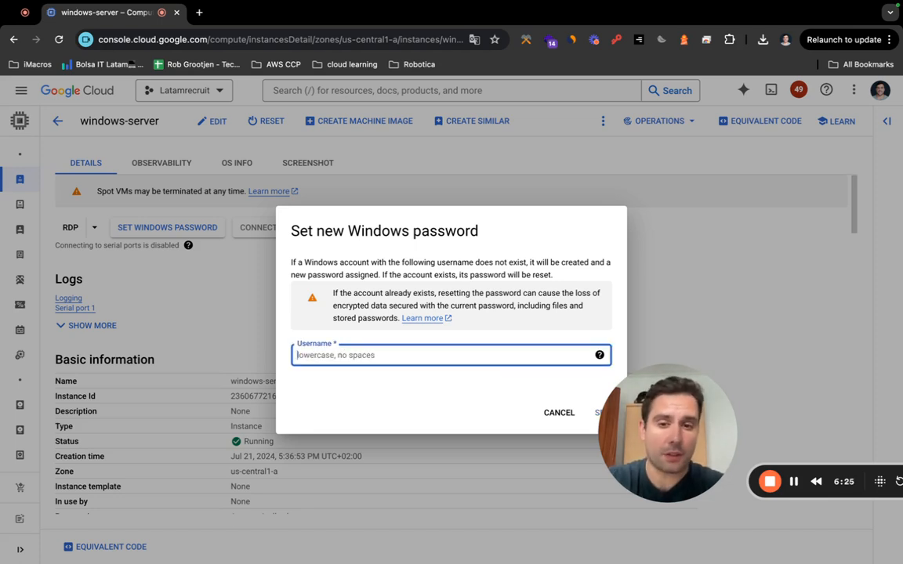
type("robertgrootjen")
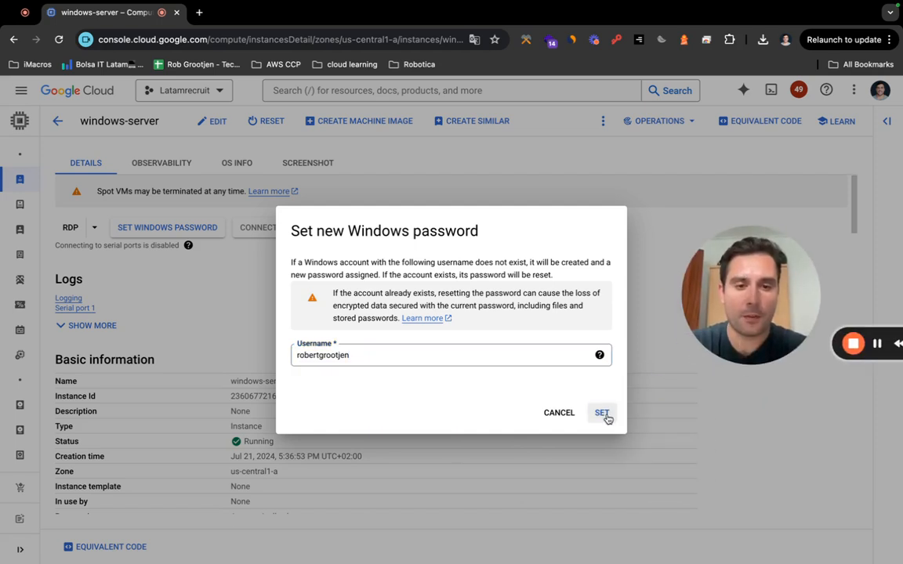
left_click(601, 412)
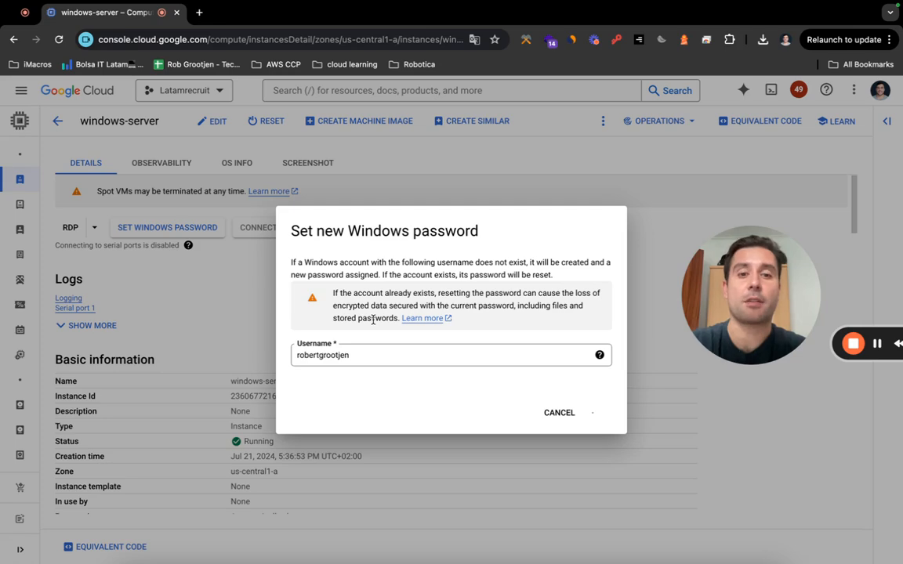
left_click(596, 414)
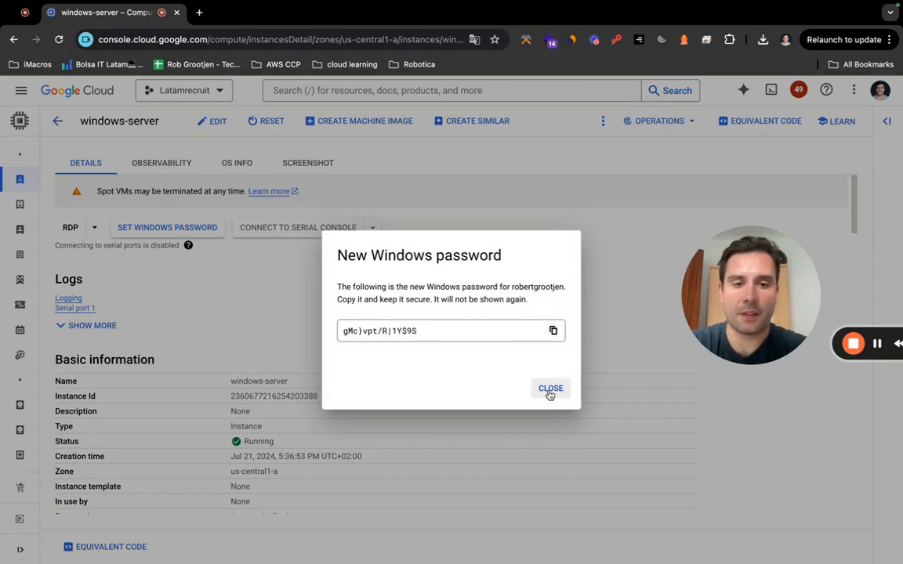
left_click(550, 389)
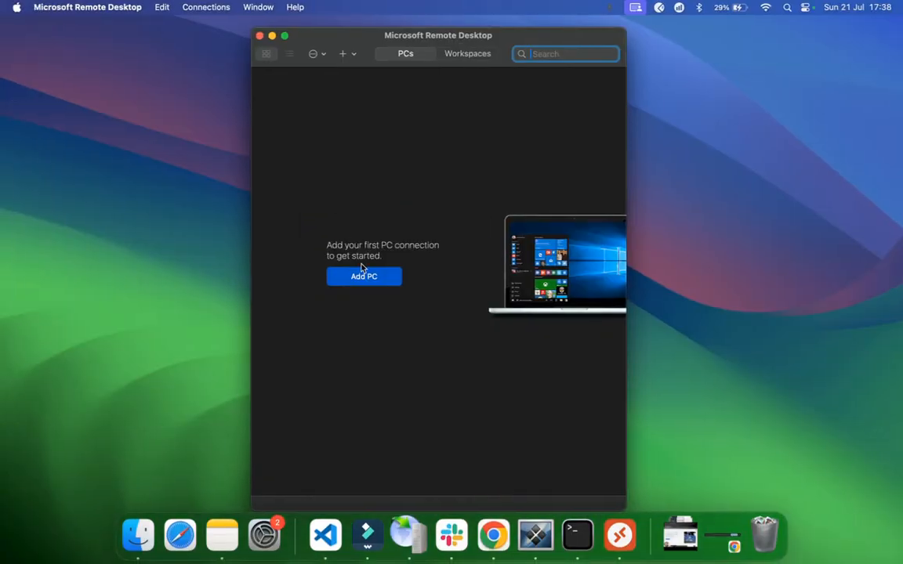
mouse_move(406, 41)
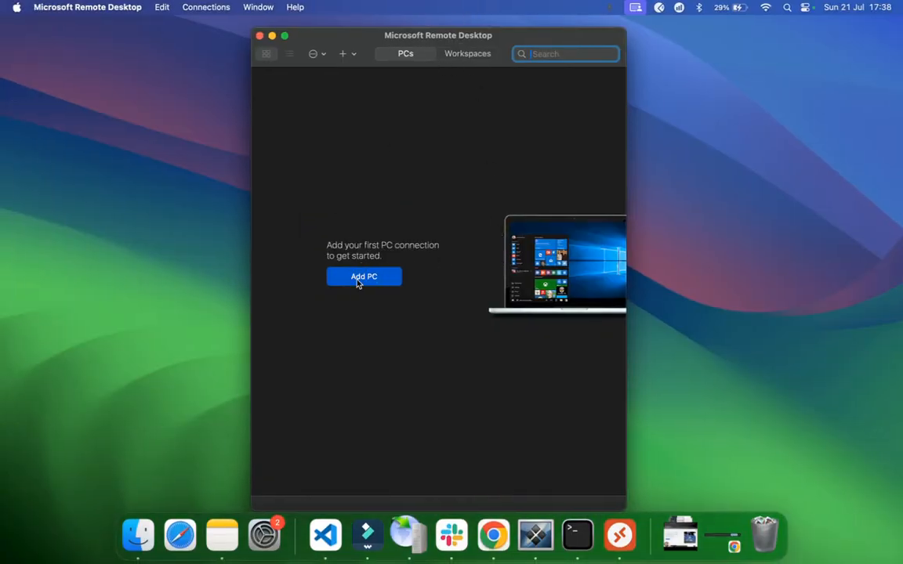
Start adding a new PC connection in Microsoft Remote Desktop
left_click(364, 276)
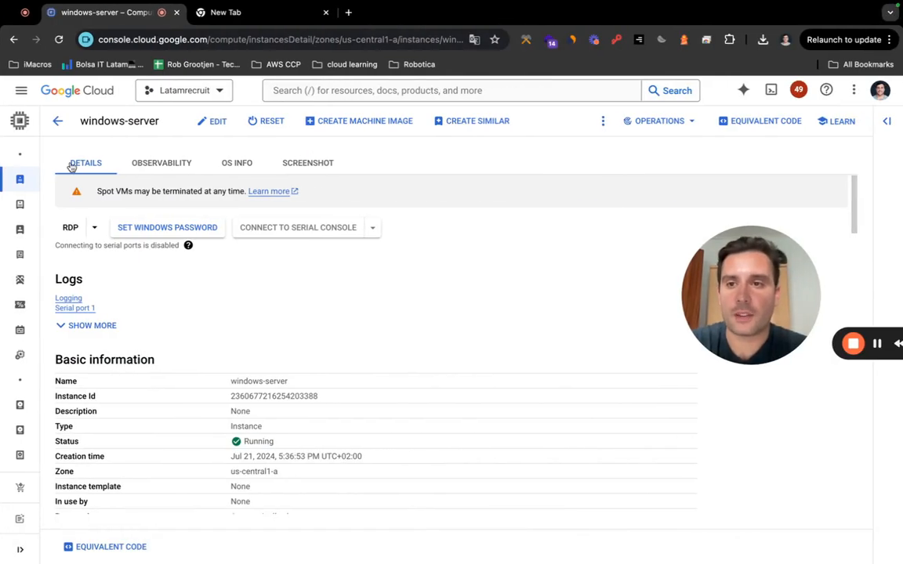
left_click(56, 121)
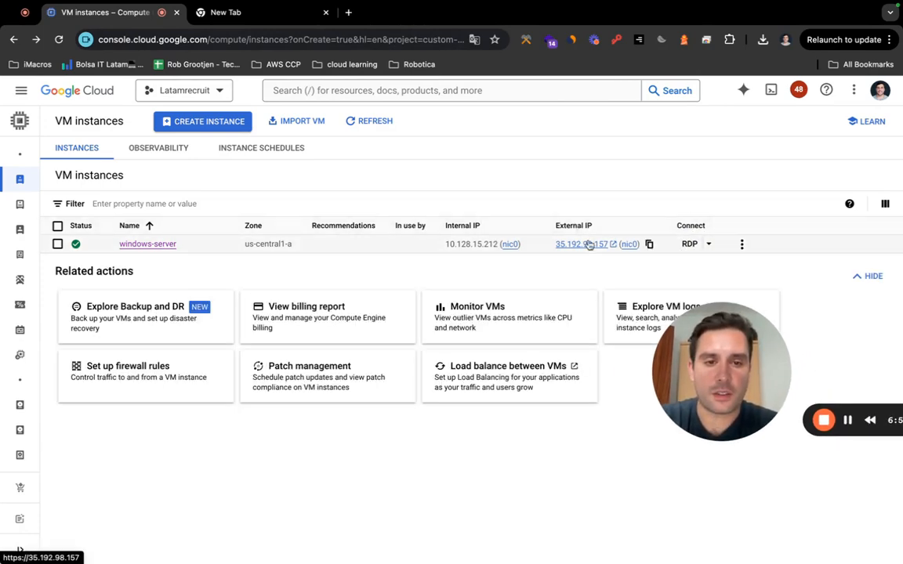
mouse_move(649, 244)
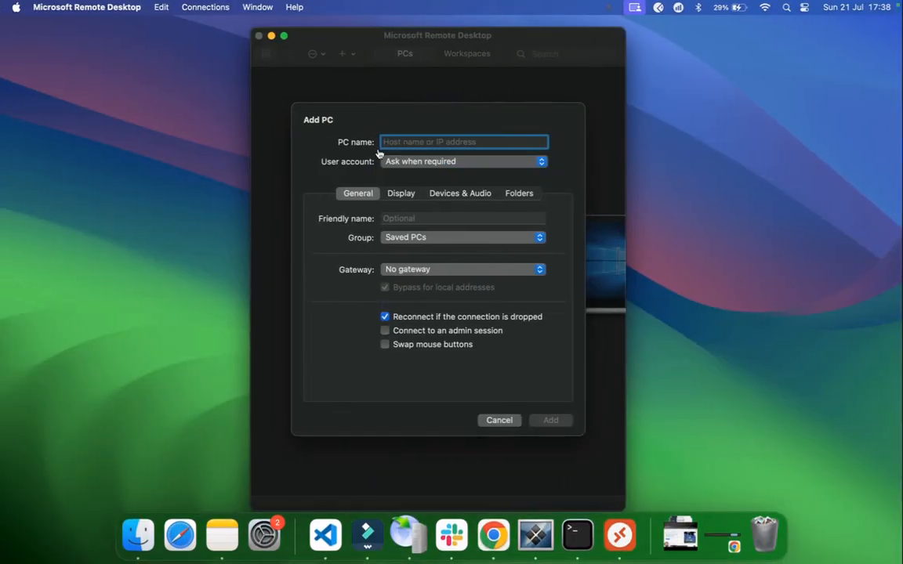
Add PC 35.192.98.157 with printer redirection turned off under Devices & Audio
type("35.192.98.157")
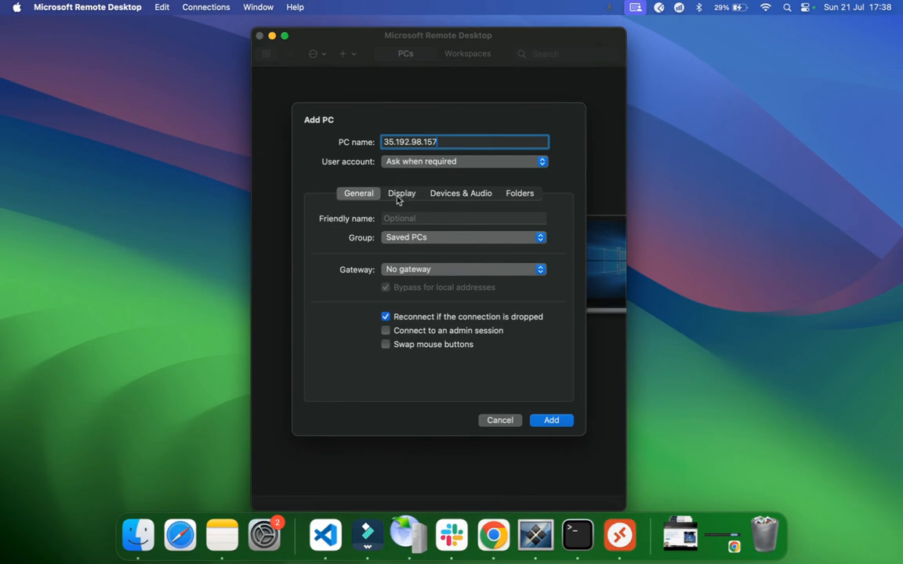
left_click(461, 193)
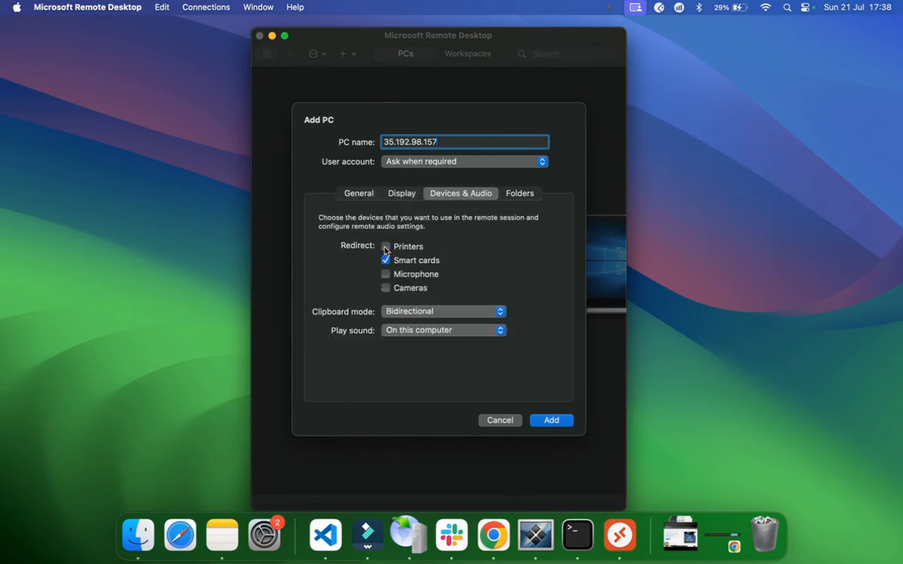
left_click(386, 260)
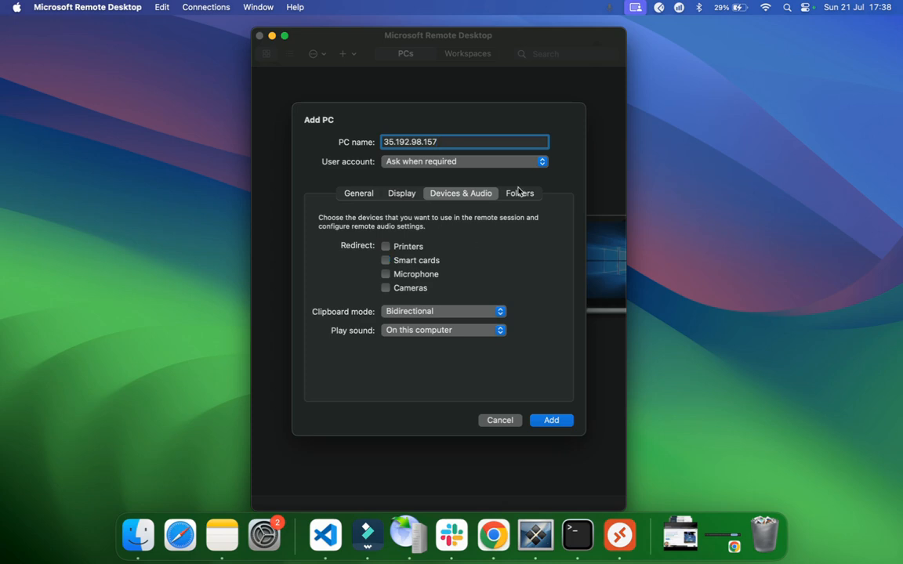
left_click(357, 193)
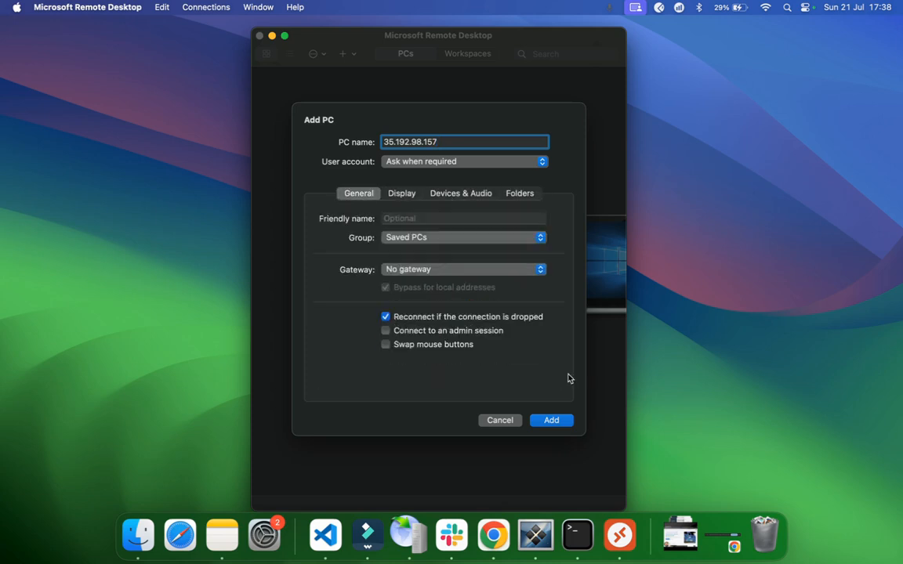
left_click(460, 192)
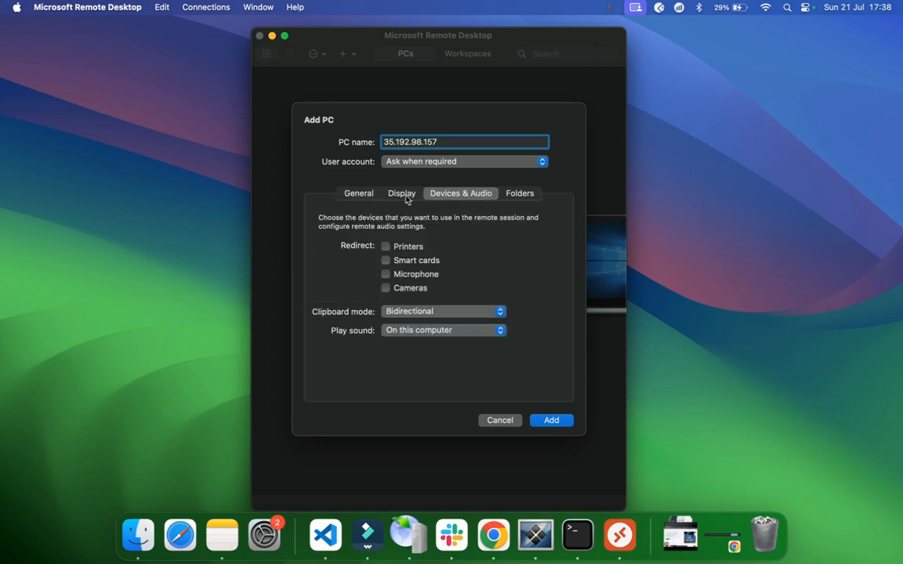
left_click(358, 192)
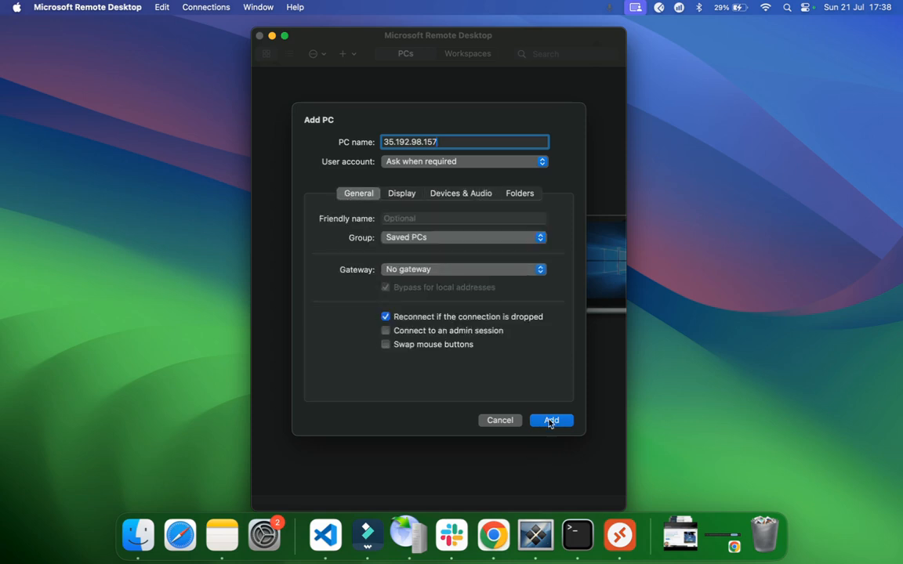
left_click(550, 420)
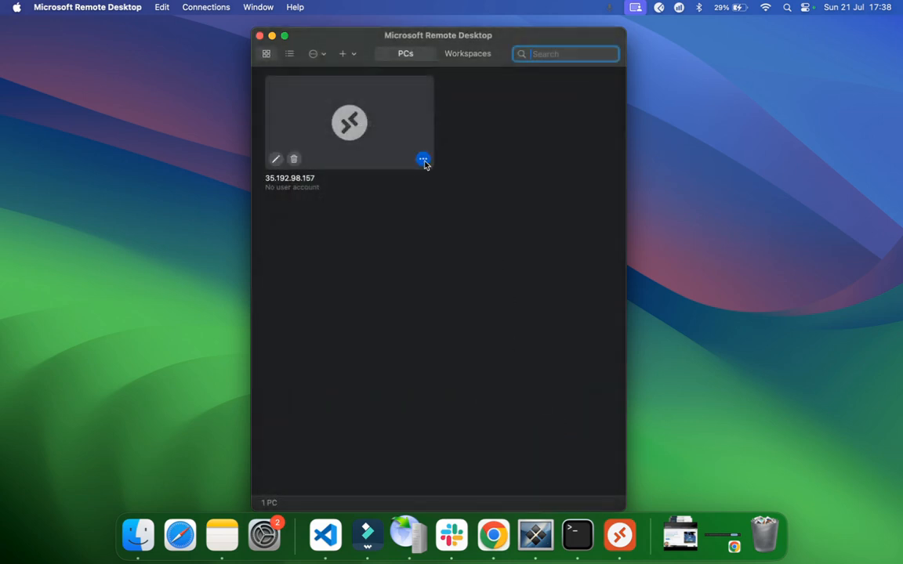
mouse_move(443, 172)
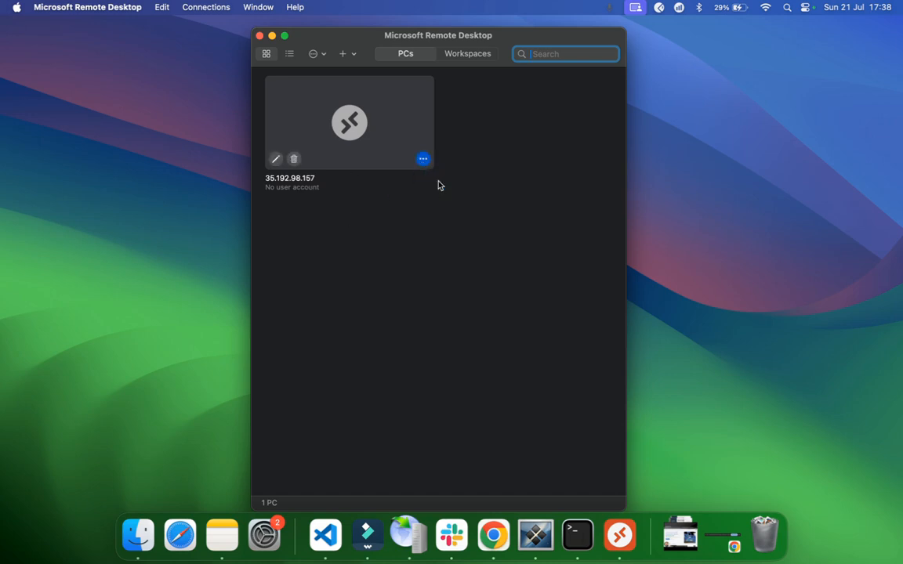
Retry connecting to the saved 35.192.98.157 PC past the unable-to-connect errors
double_click(348, 123)
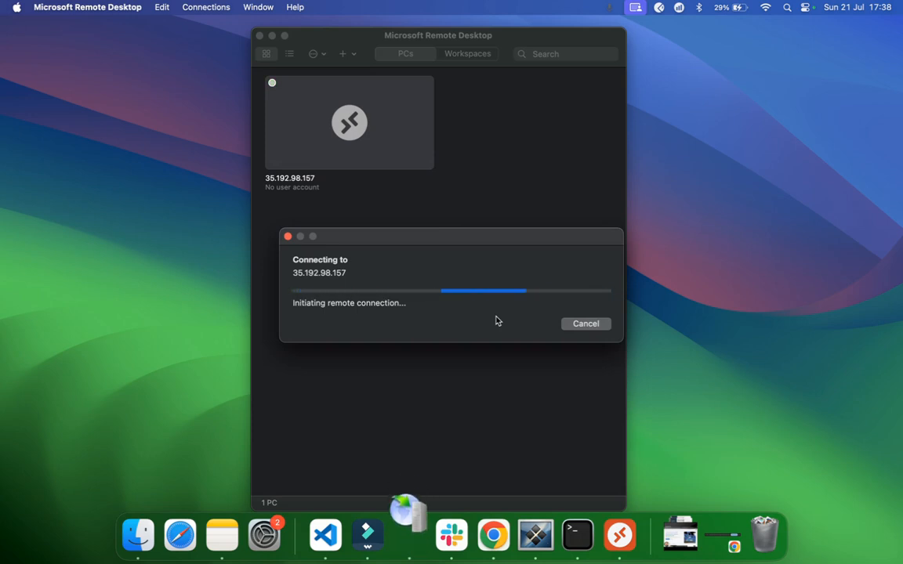
mouse_move(451, 235)
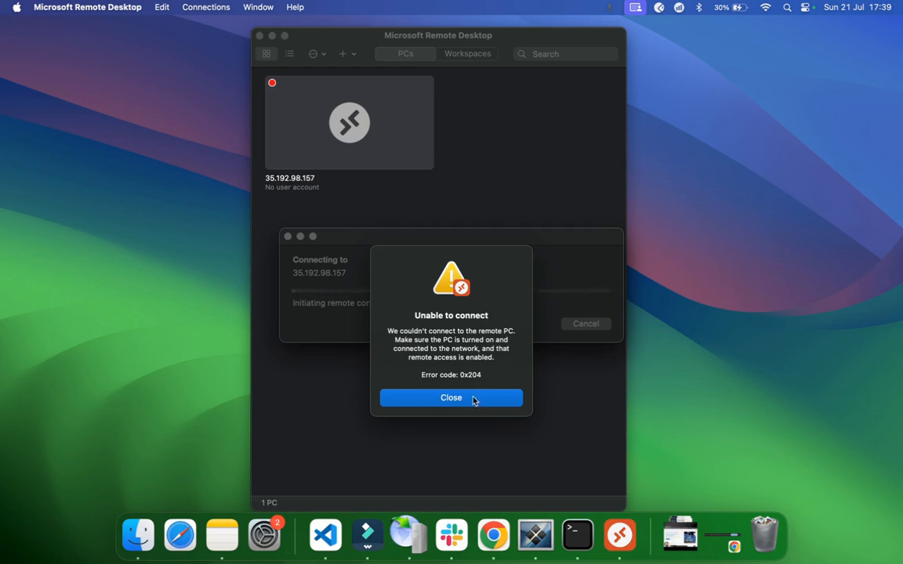
left_click(452, 398)
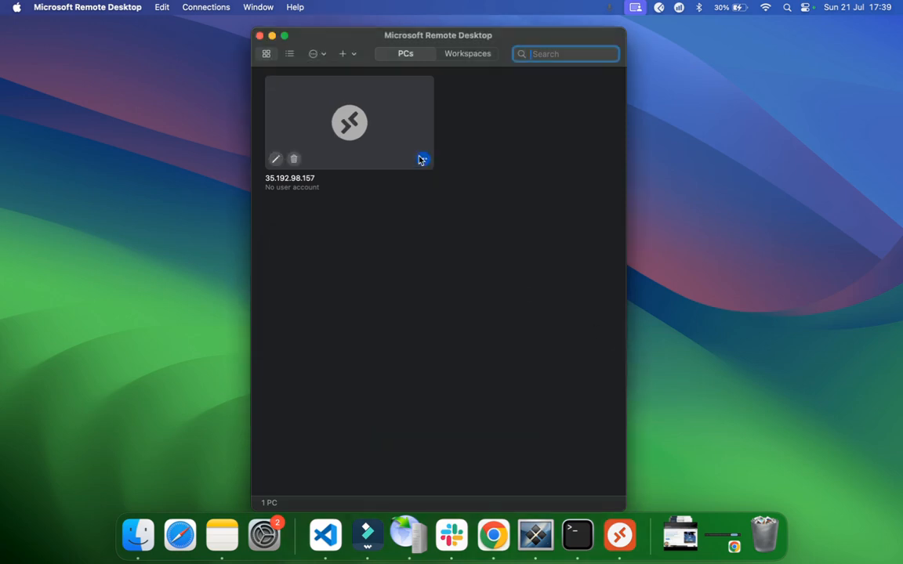
double_click(348, 122)
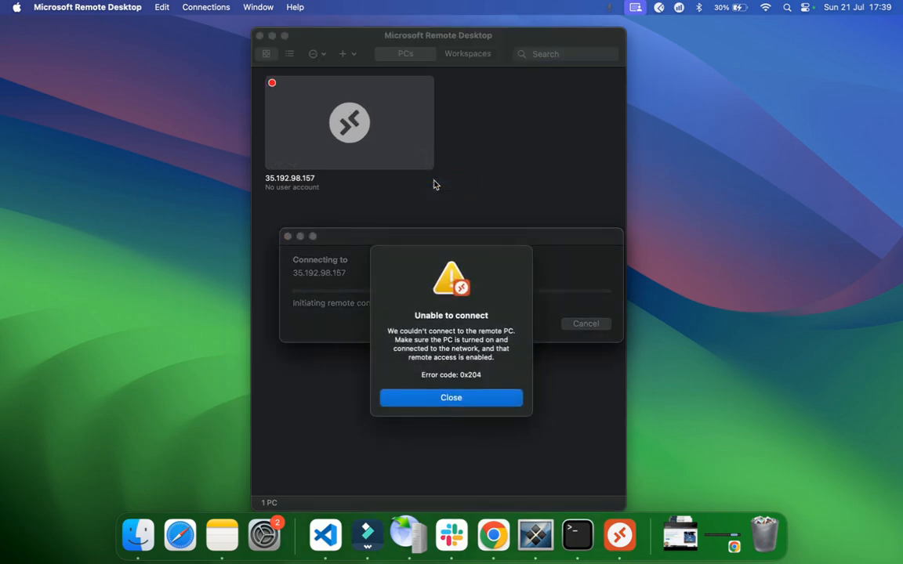
left_click(451, 398)
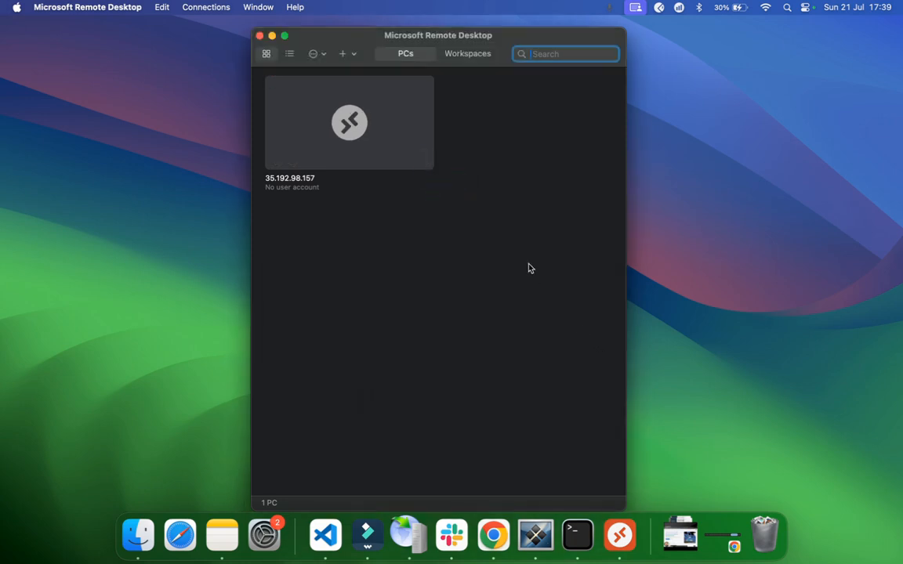
double_click(348, 122)
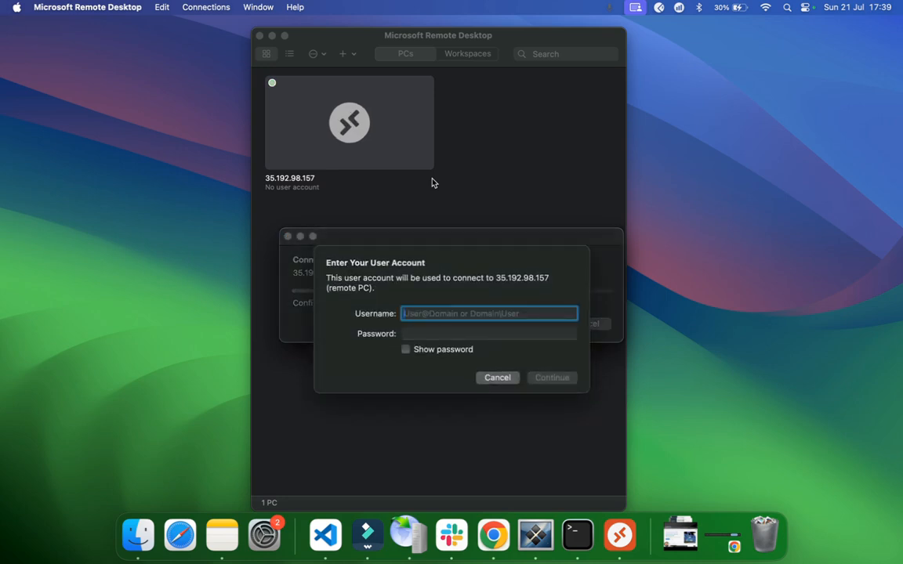
Sign in with the Windows account credentials and accept the unverified certificate
type("robertgrootjen")
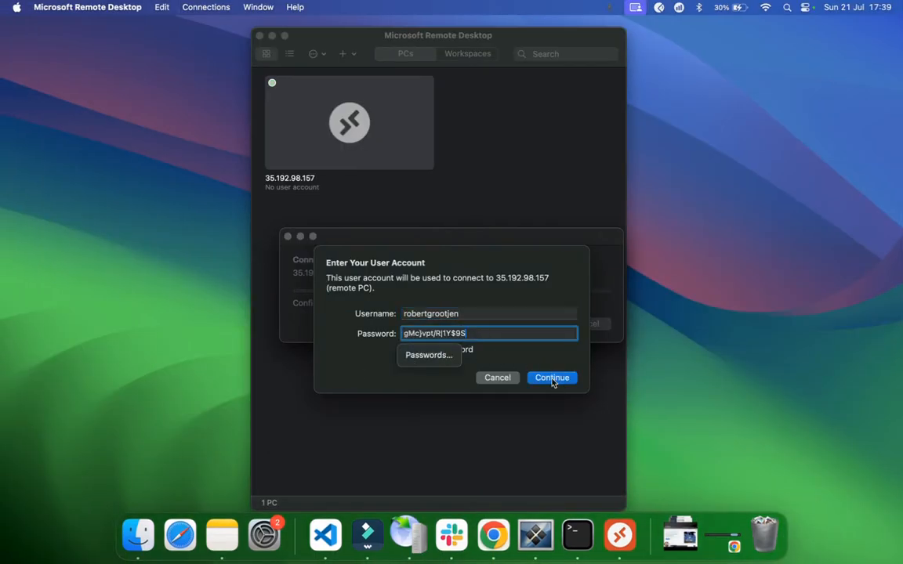
left_click(551, 378)
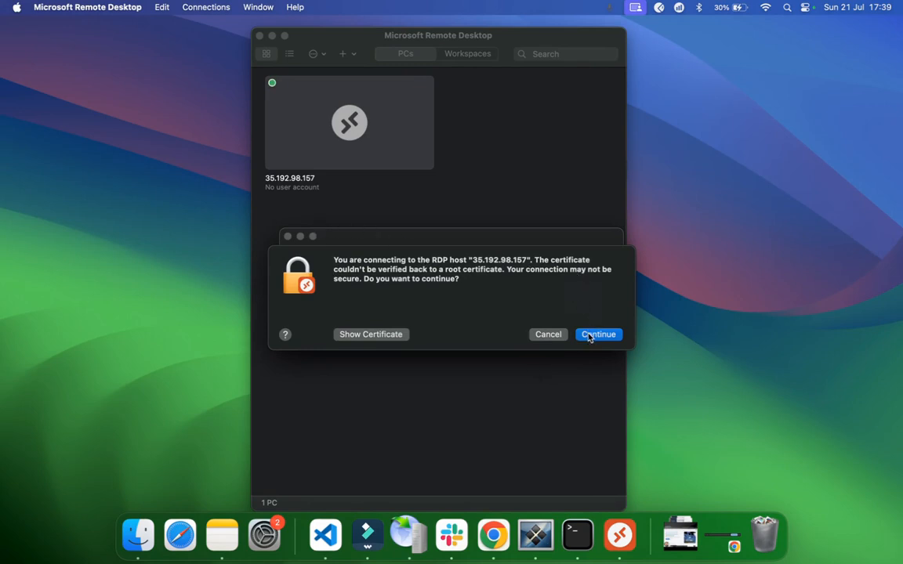
left_click(599, 333)
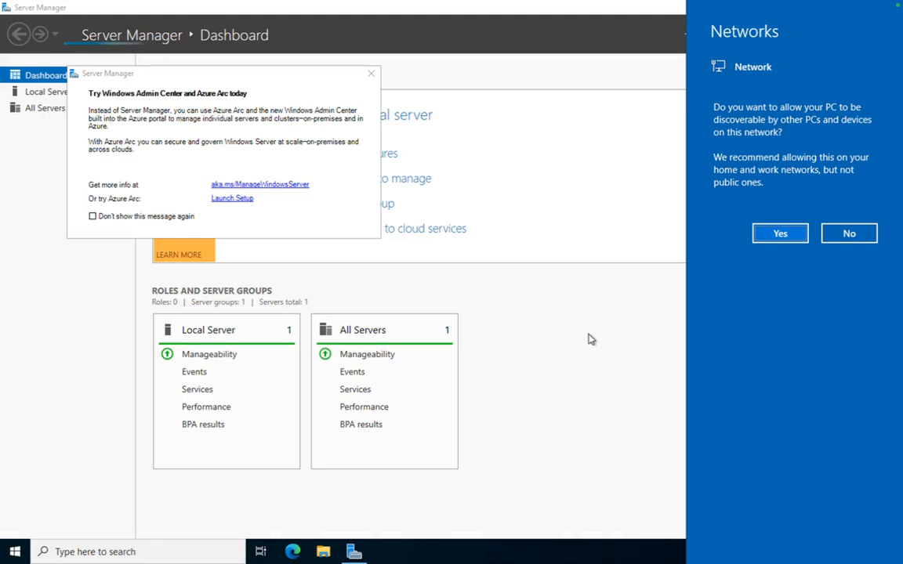
Close the startup windows on the remote desktop and bring up the Start apps list
left_click(849, 232)
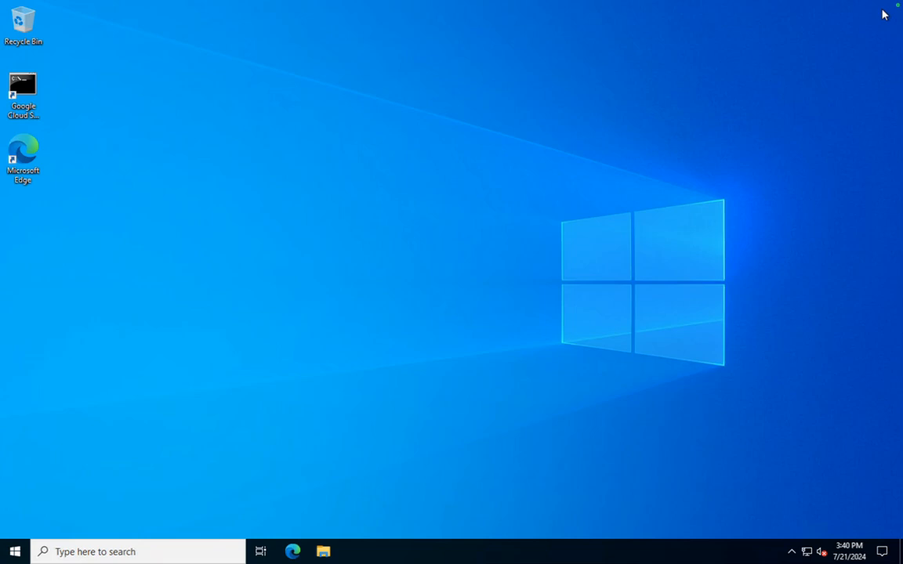
mouse_move(54, 248)
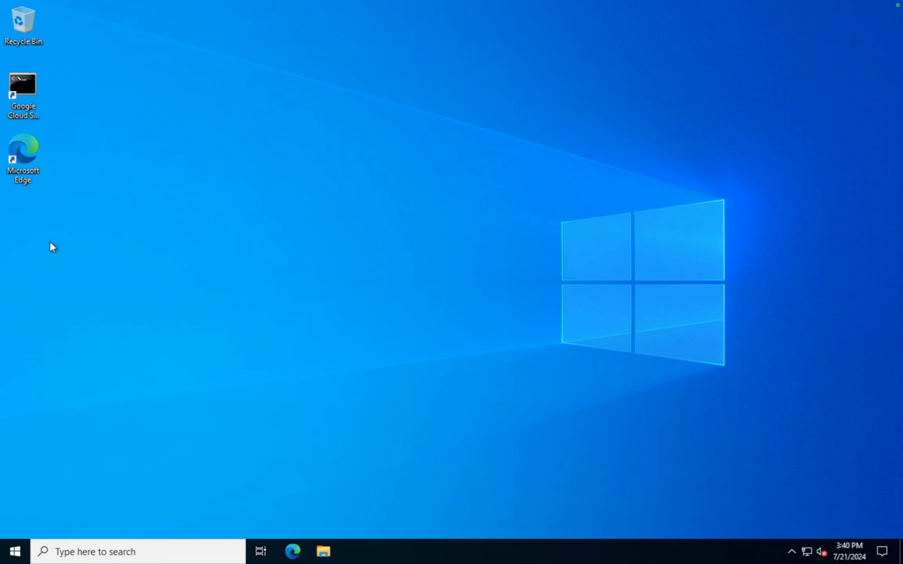
mouse_move(137, 229)
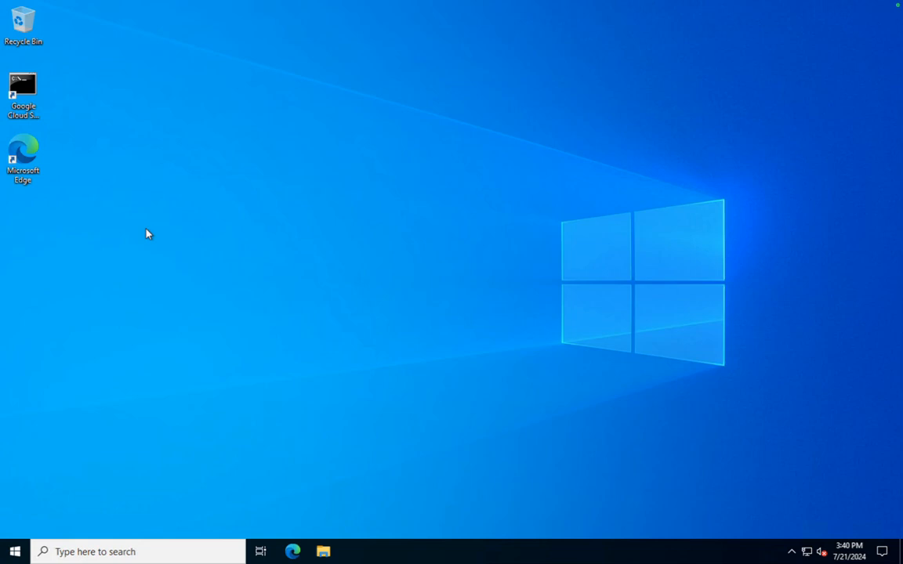
left_click(14, 552)
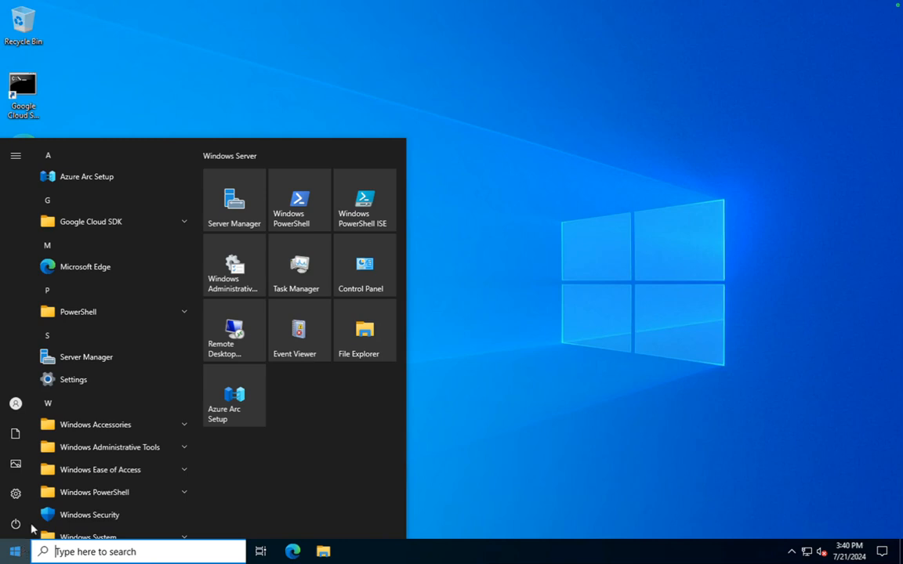
left_click(15, 525)
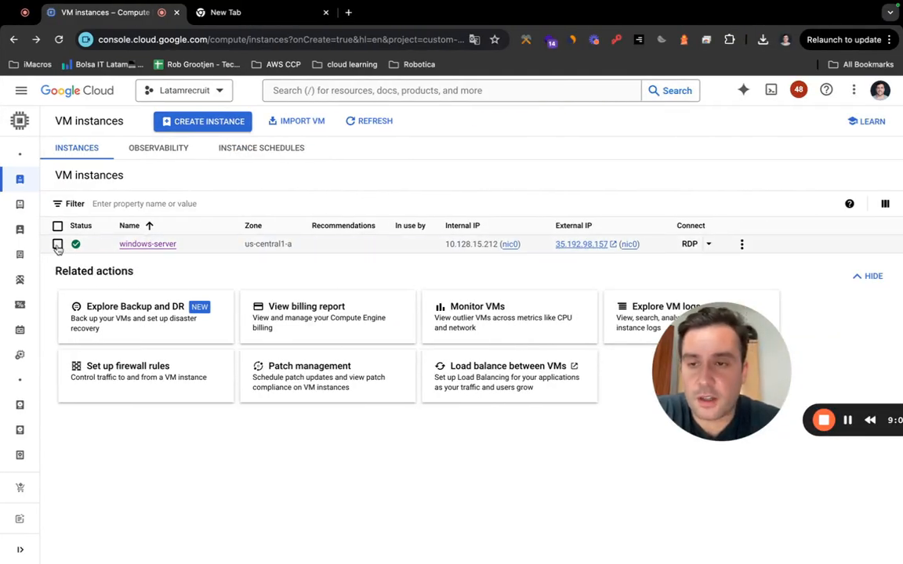
Stop the windows-server instance, confirm, dismiss the notice and reselect it
left_click(56, 244)
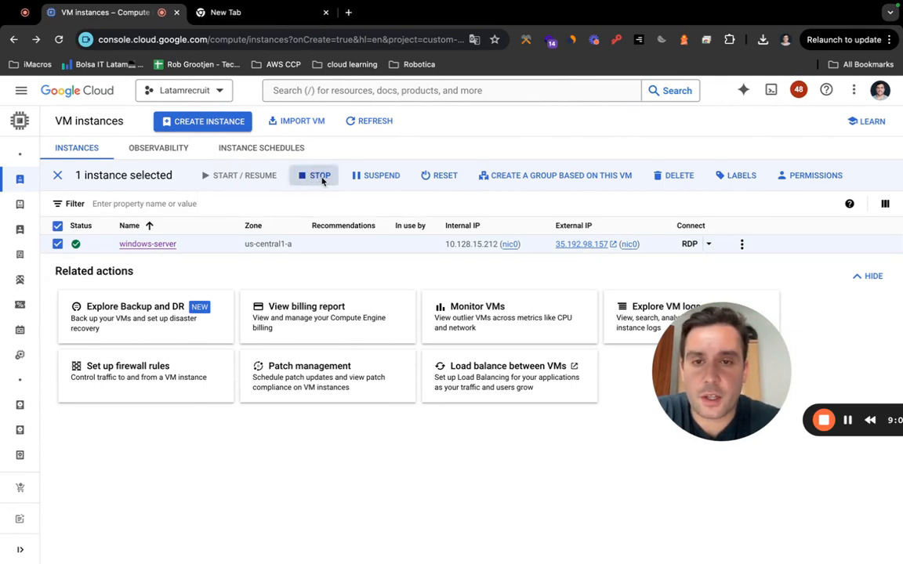
left_click(320, 175)
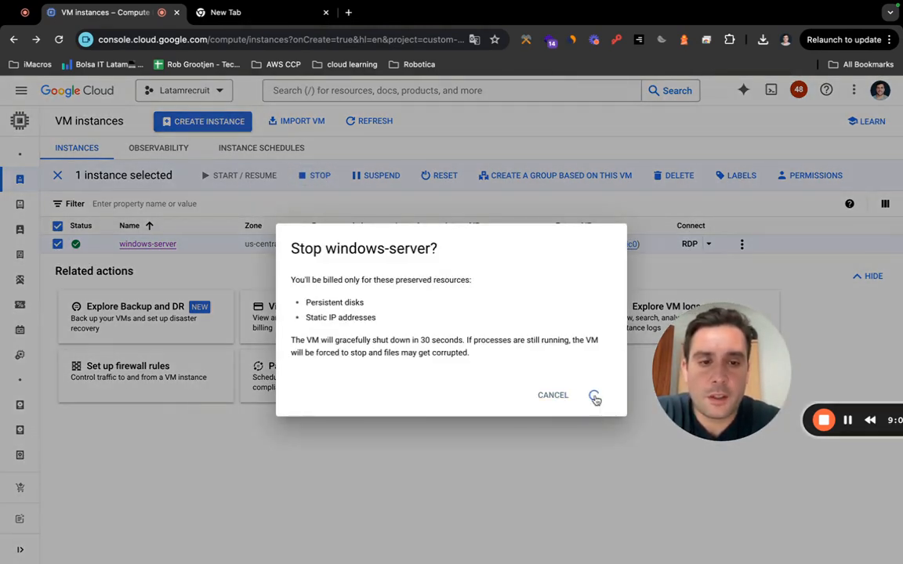
left_click(595, 395)
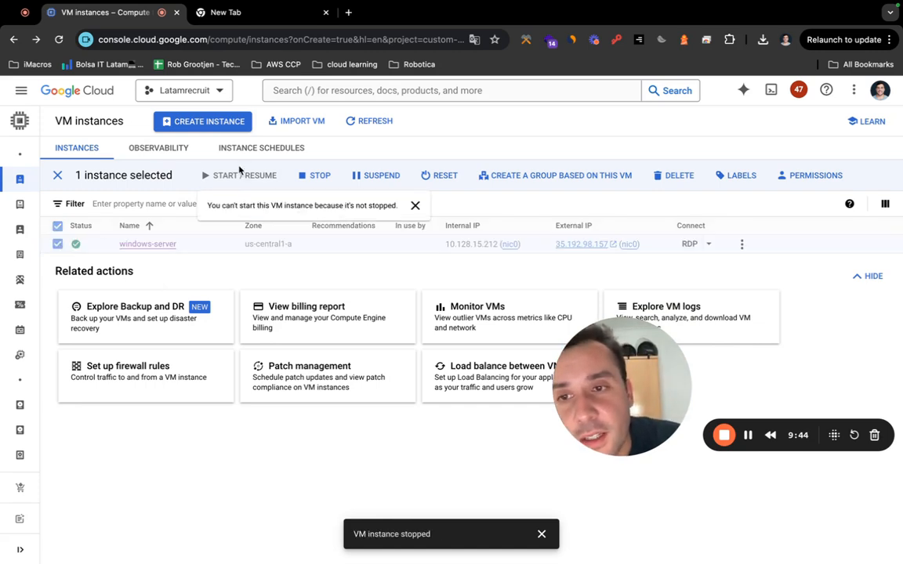
left_click(370, 121)
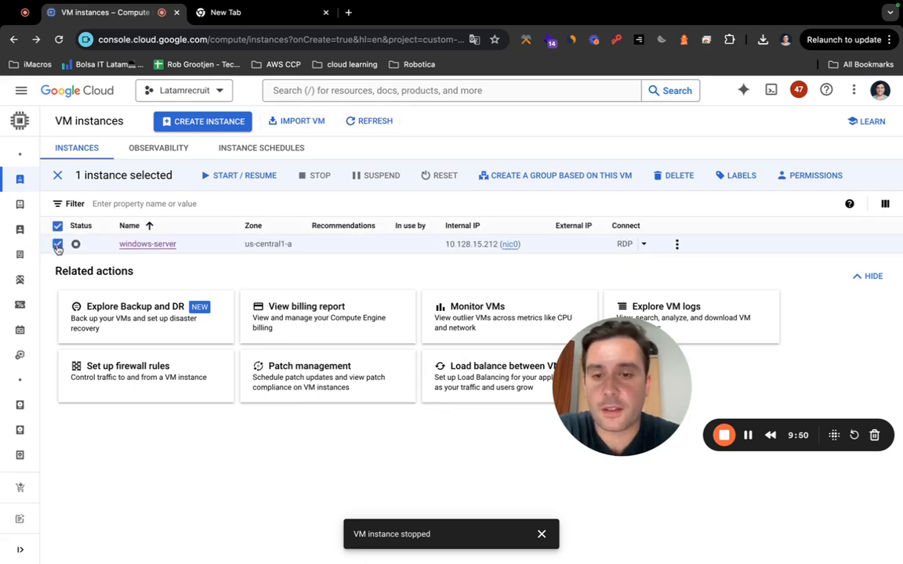
left_click(56, 244)
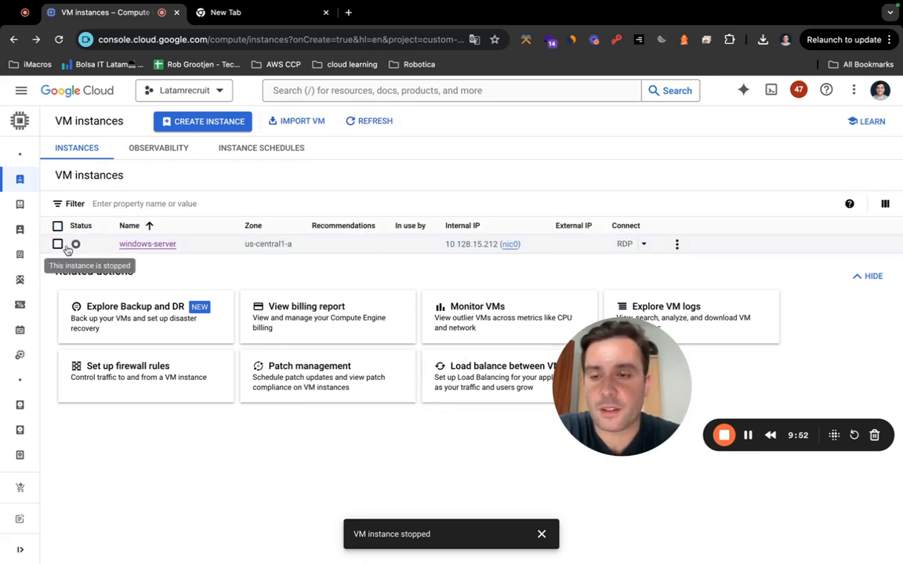
left_click(56, 244)
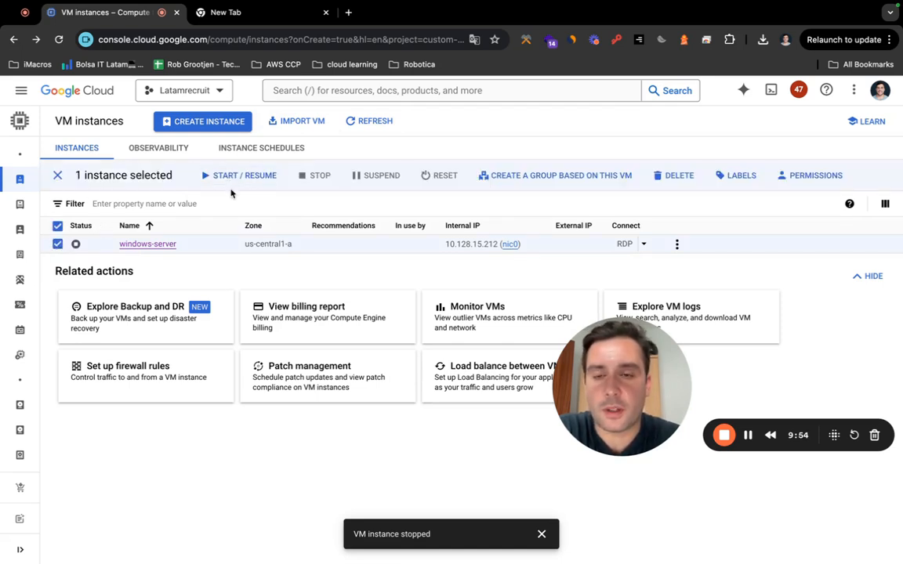